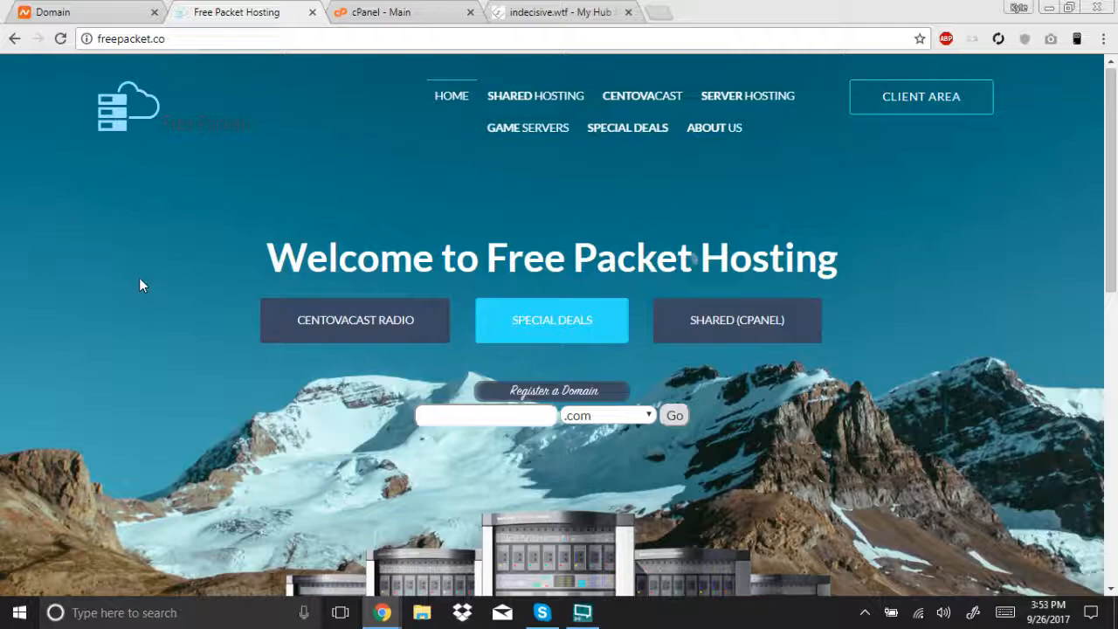
{"action": "mouse_move", "coordinate": [53, 12]}
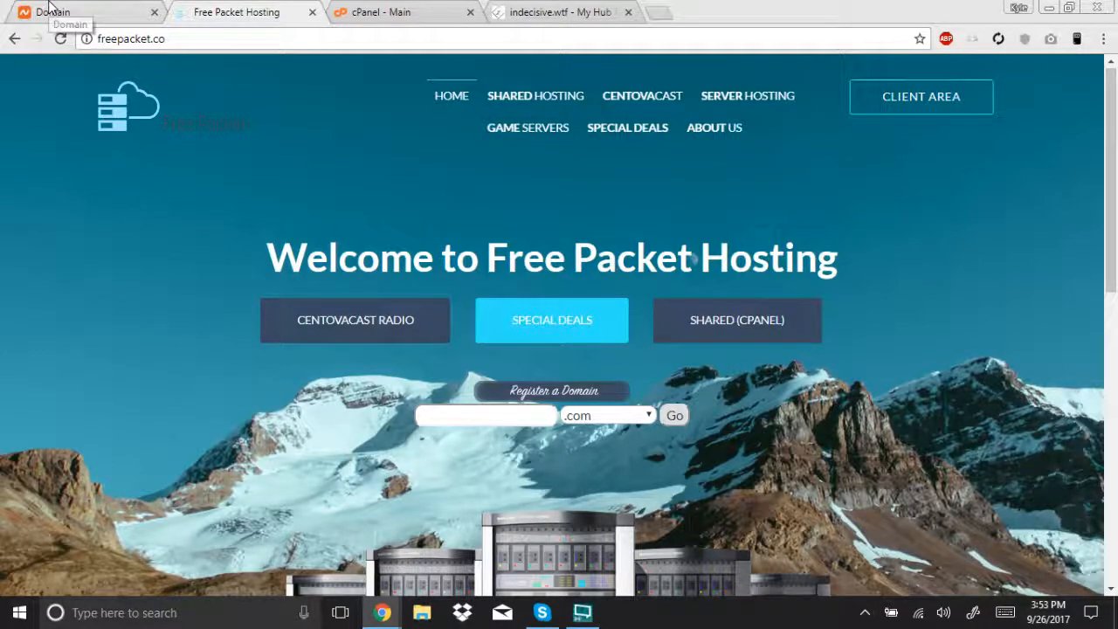
- Scroll the bfxtreme.com domain page down to the Nameservers section set to Custom DNS
{"action": "left_click", "coordinate": [79, 11]}
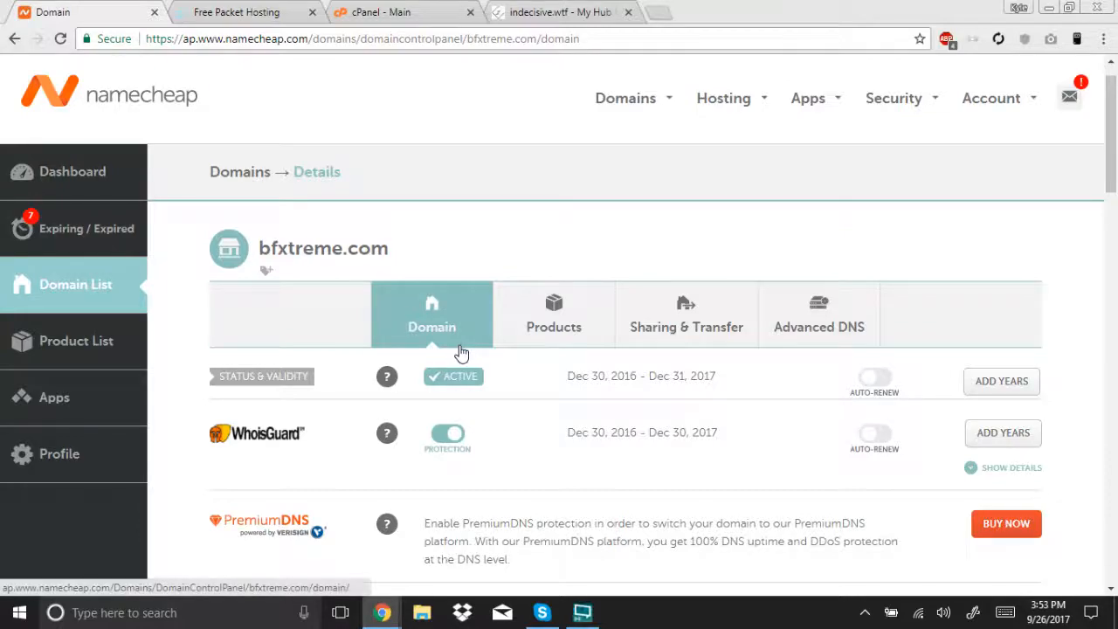
{"action": "scroll", "scroll_direction": "down", "scroll_amount": 3}
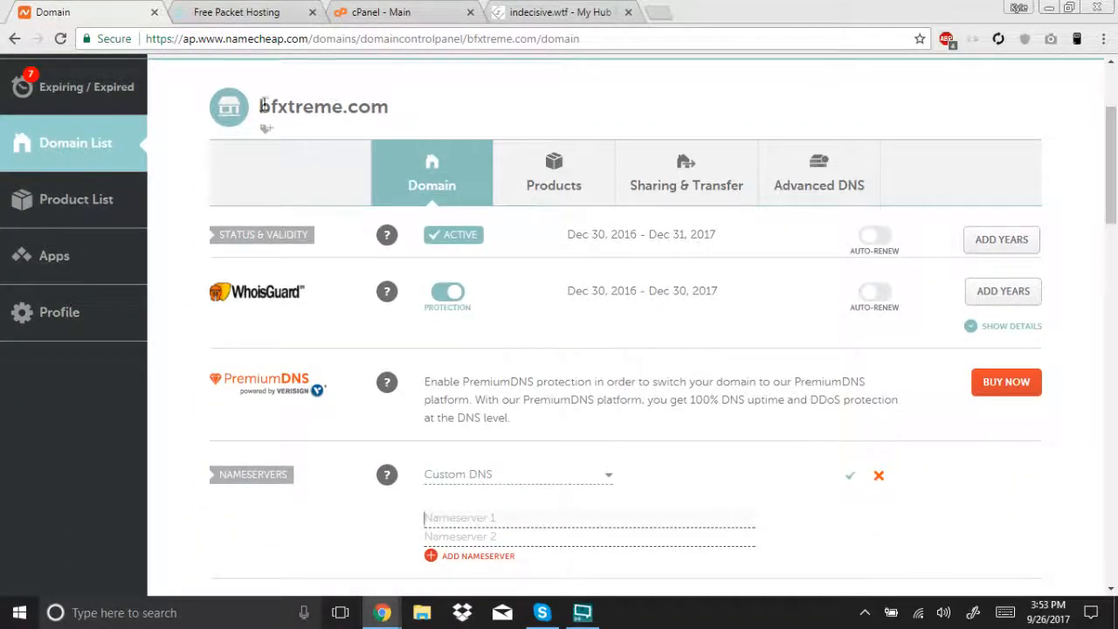
{"action": "scroll", "scroll_direction": "down", "scroll_amount": 3}
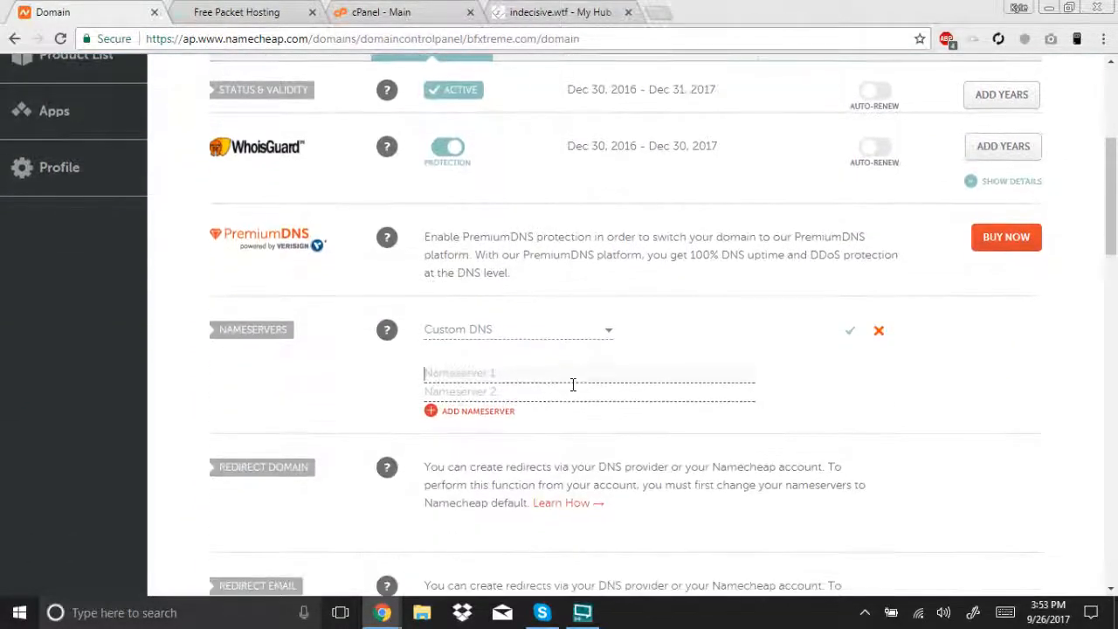
{"action": "mouse_move", "coordinate": [541, 284]}
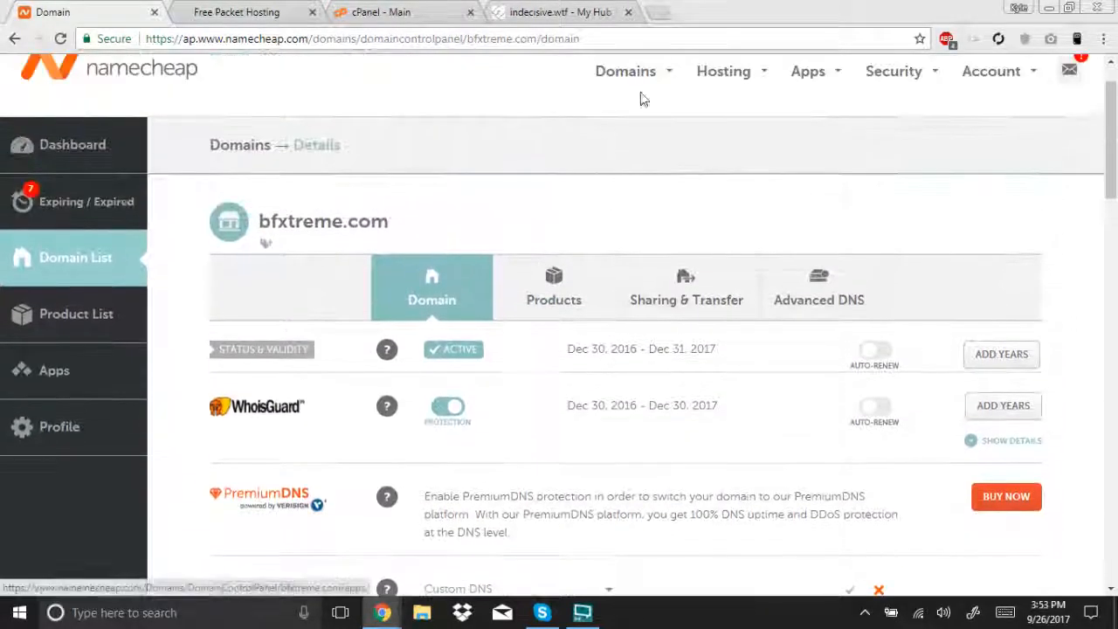
{"action": "scroll", "scroll_direction": "down", "scroll_amount": 3}
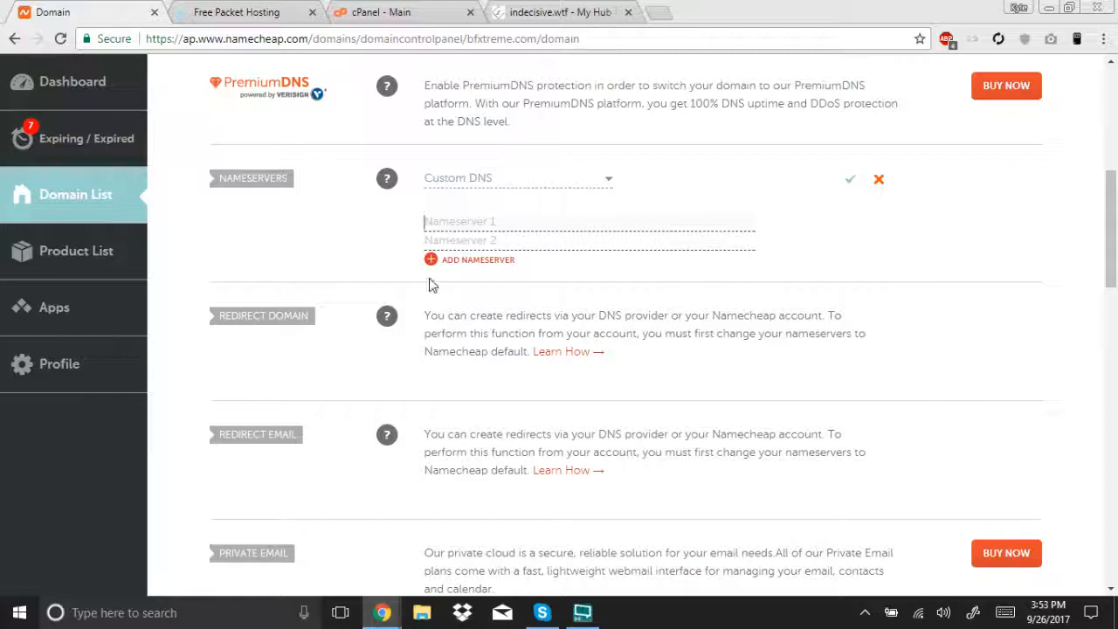
{"action": "mouse_move", "coordinate": [284, 118]}
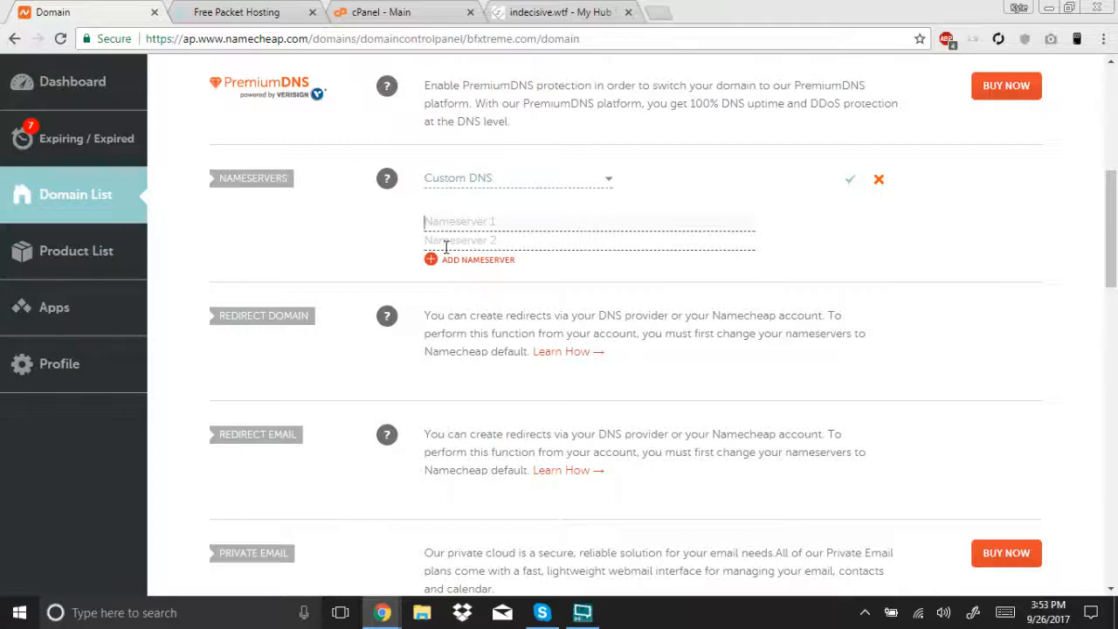
{"action": "mouse_move", "coordinate": [392, 238]}
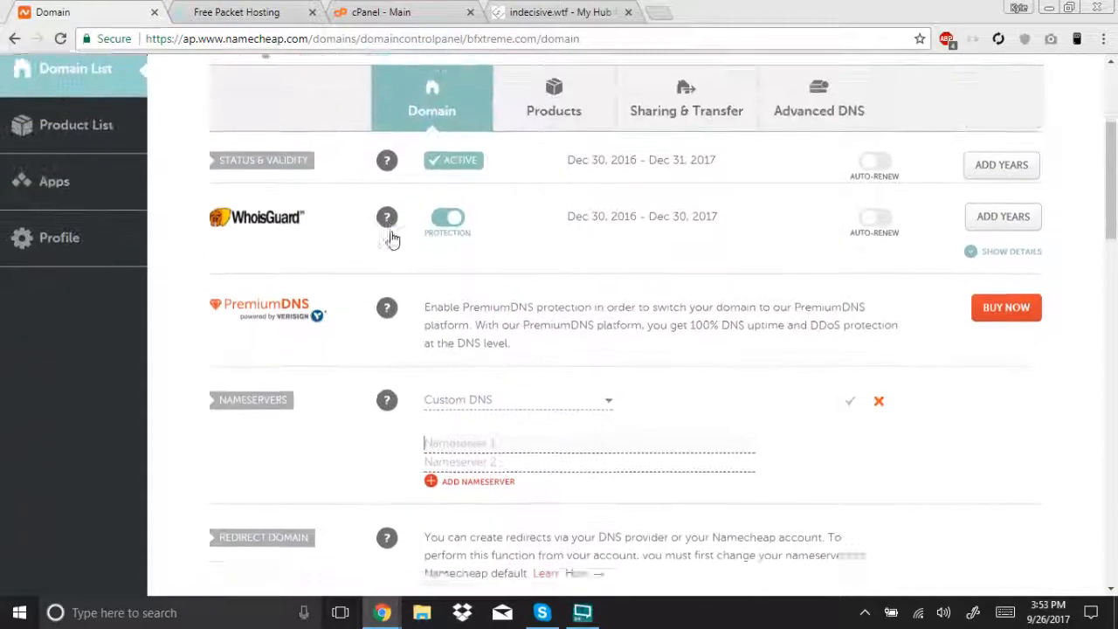
{"action": "scroll", "scroll_direction": "down", "scroll_amount": 3}
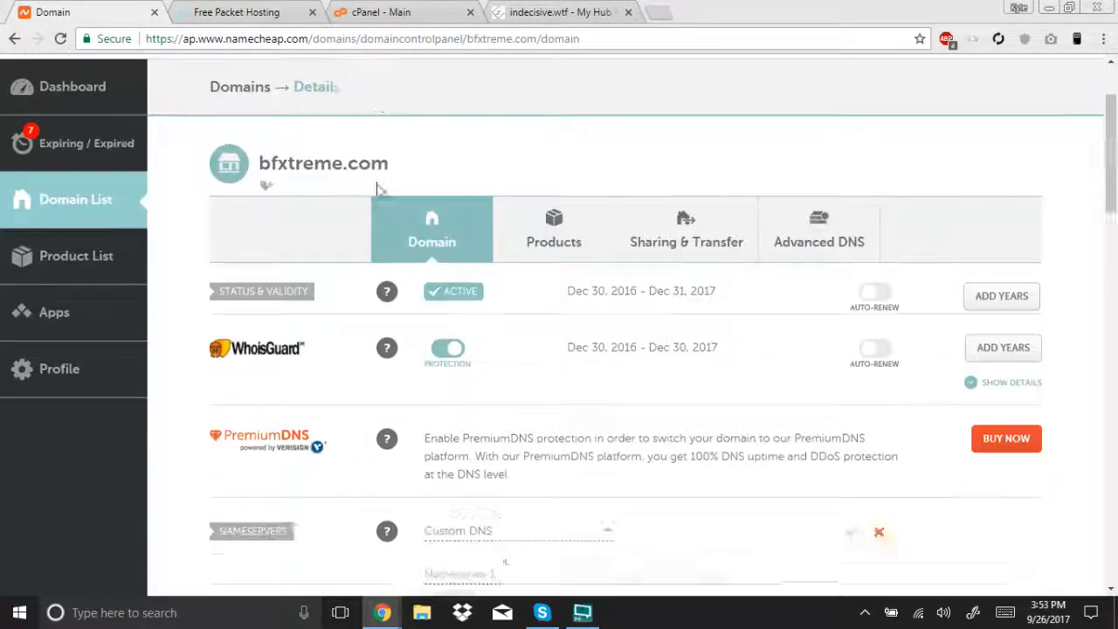
{"action": "scroll", "scroll_direction": "down", "scroll_amount": 3}
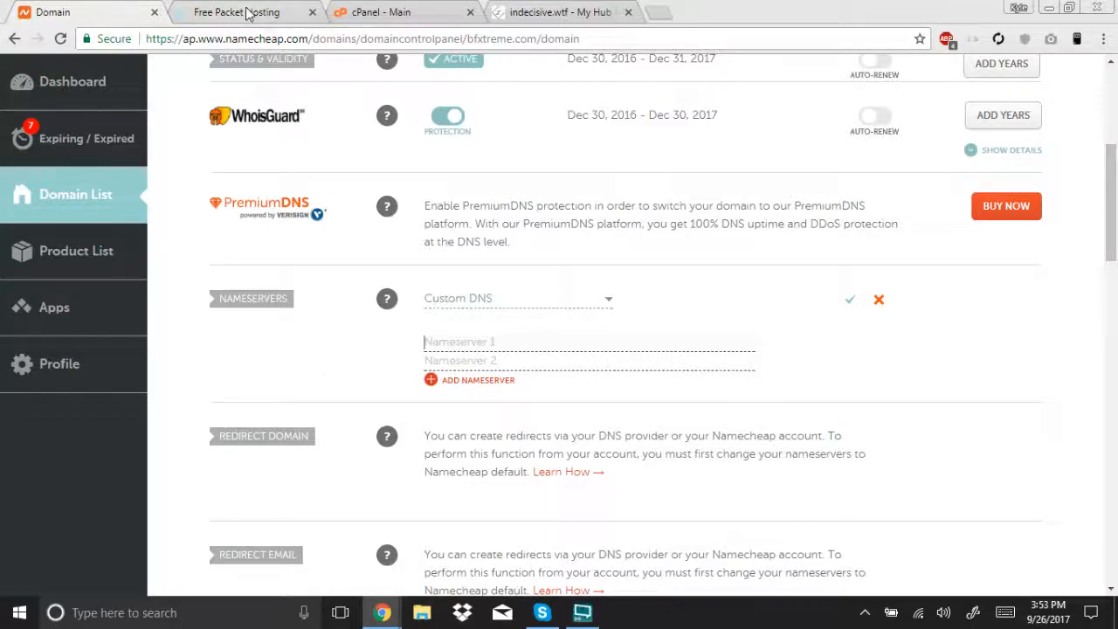
- View the Shared Hosting page and scroll through the cPanel and SSD reseller packages
{"action": "left_click", "coordinate": [236, 11]}
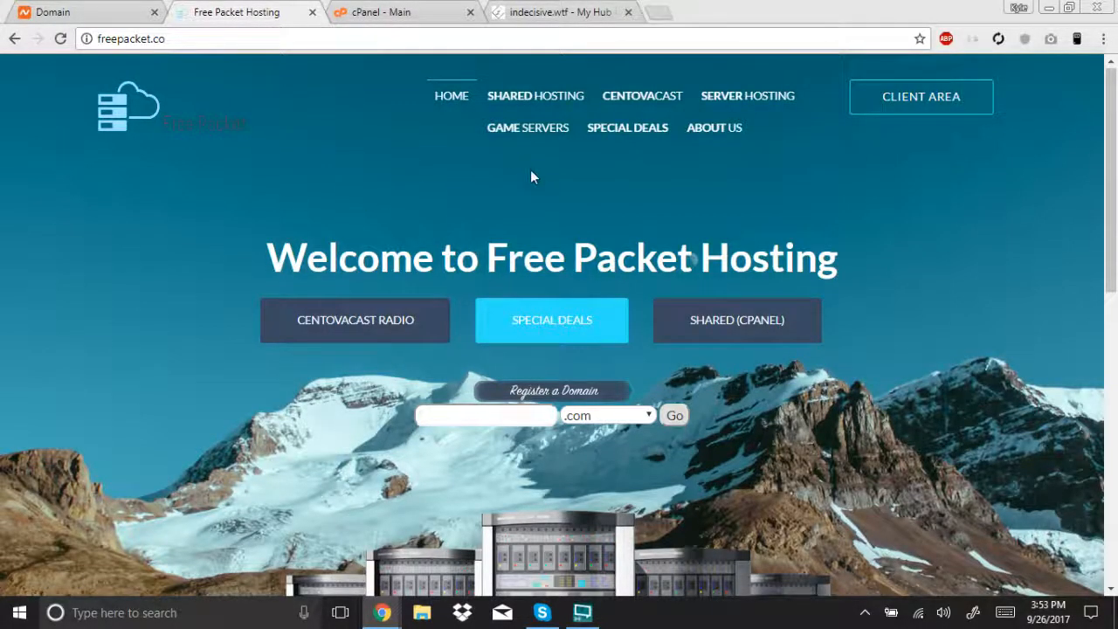
{"action": "mouse_move", "coordinate": [534, 96]}
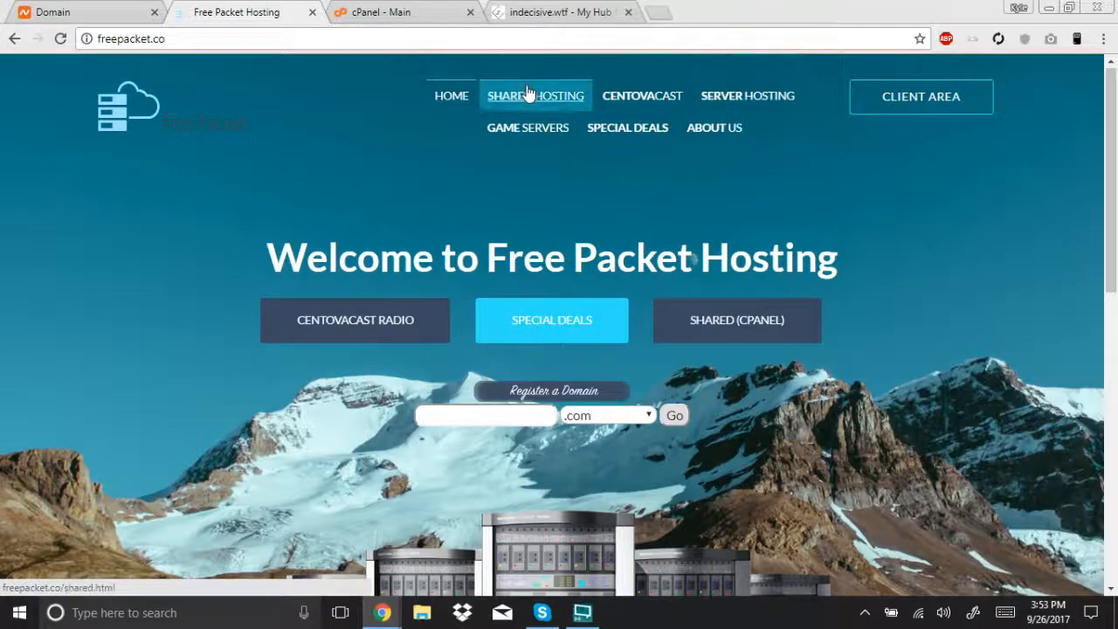
{"action": "left_click", "coordinate": [535, 95]}
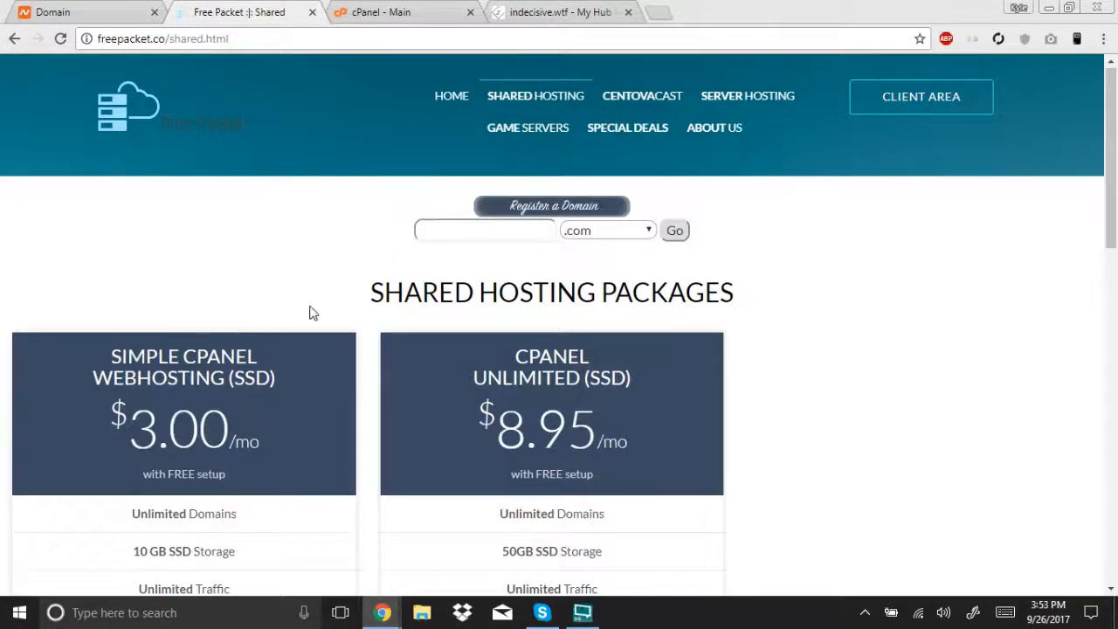
{"action": "scroll", "scroll_direction": "down", "scroll_amount": 3}
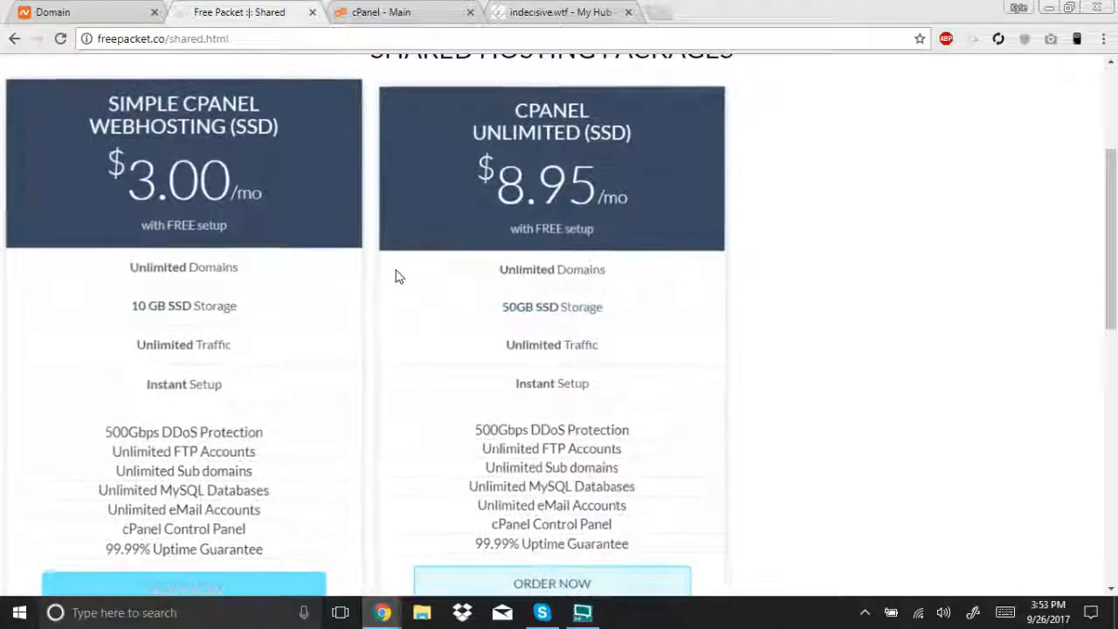
{"action": "scroll", "scroll_direction": "down", "scroll_amount": 3}
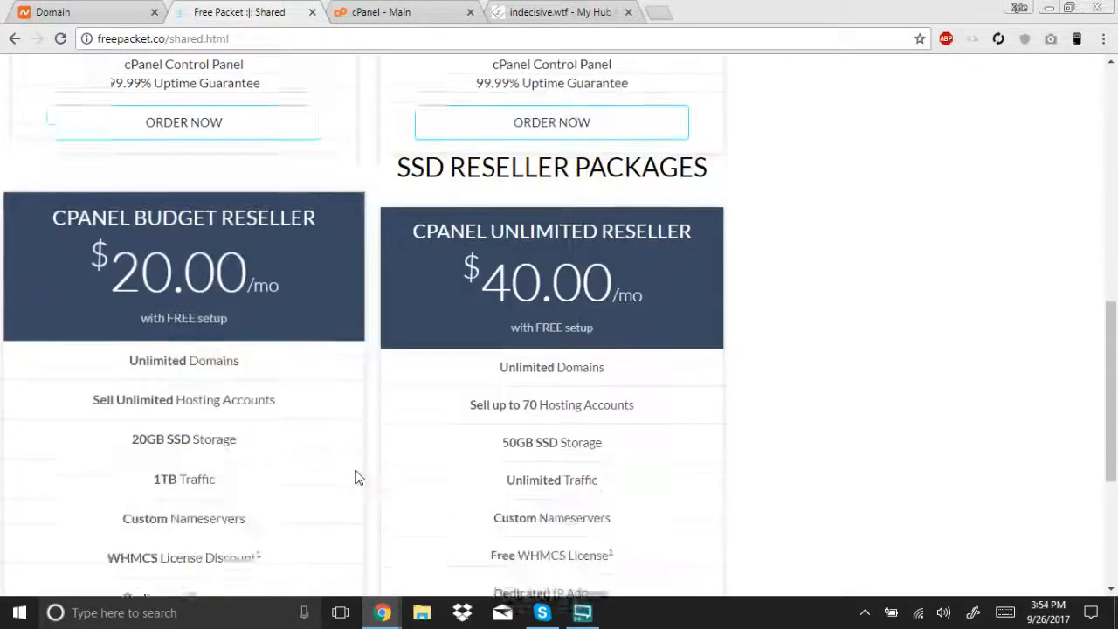
{"action": "scroll", "scroll_direction": "down", "scroll_amount": 3}
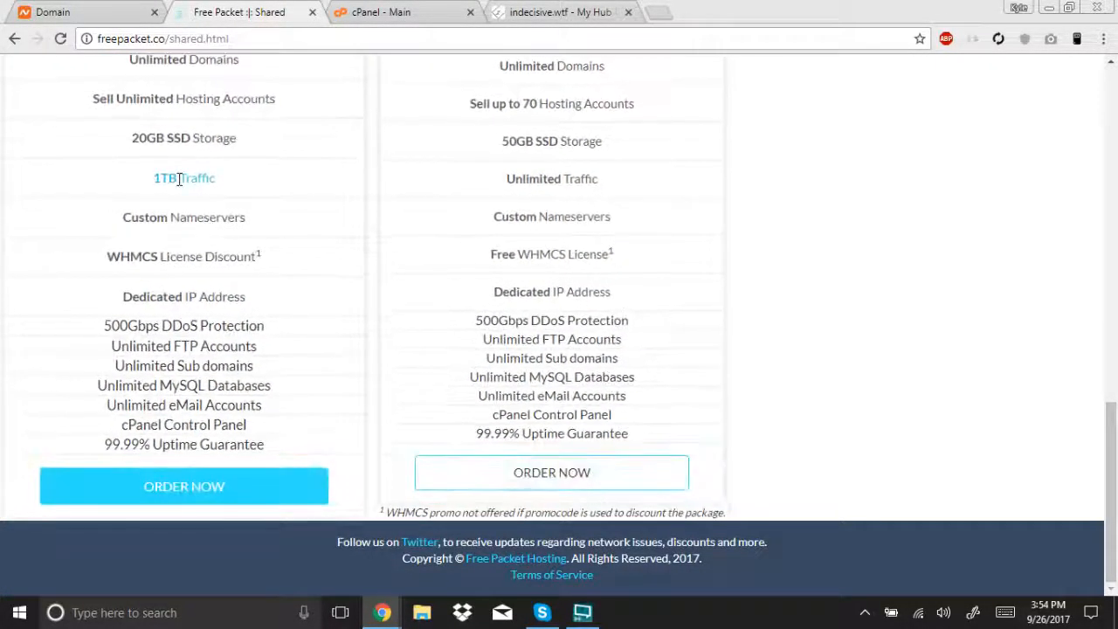
{"action": "scroll", "scroll_direction": "down", "scroll_amount": 3}
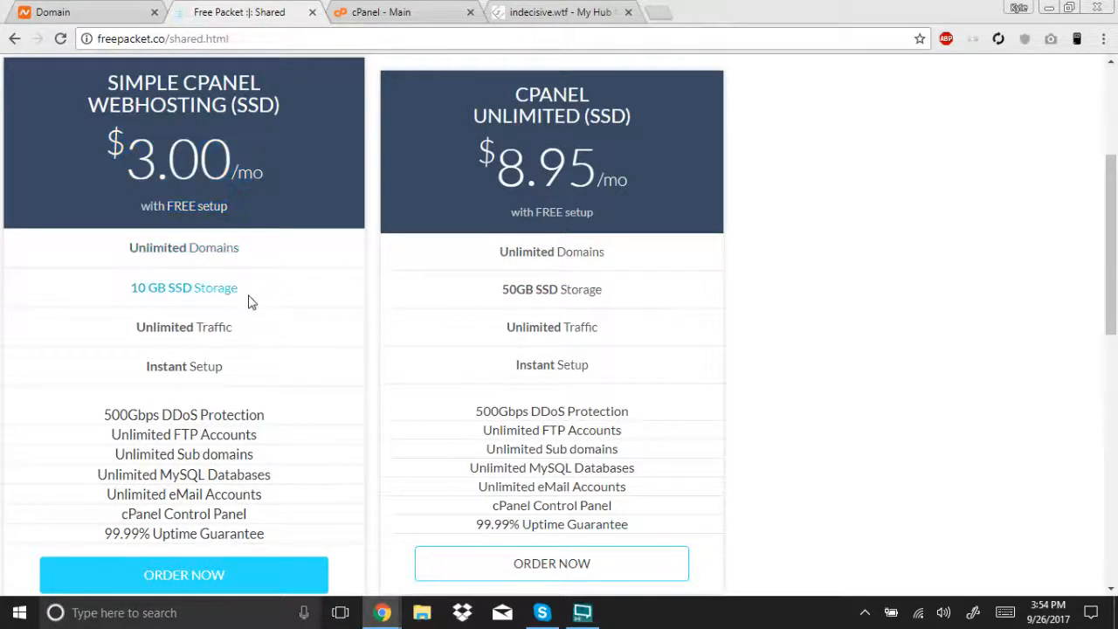
{"action": "scroll", "scroll_direction": "up", "scroll_amount": 3}
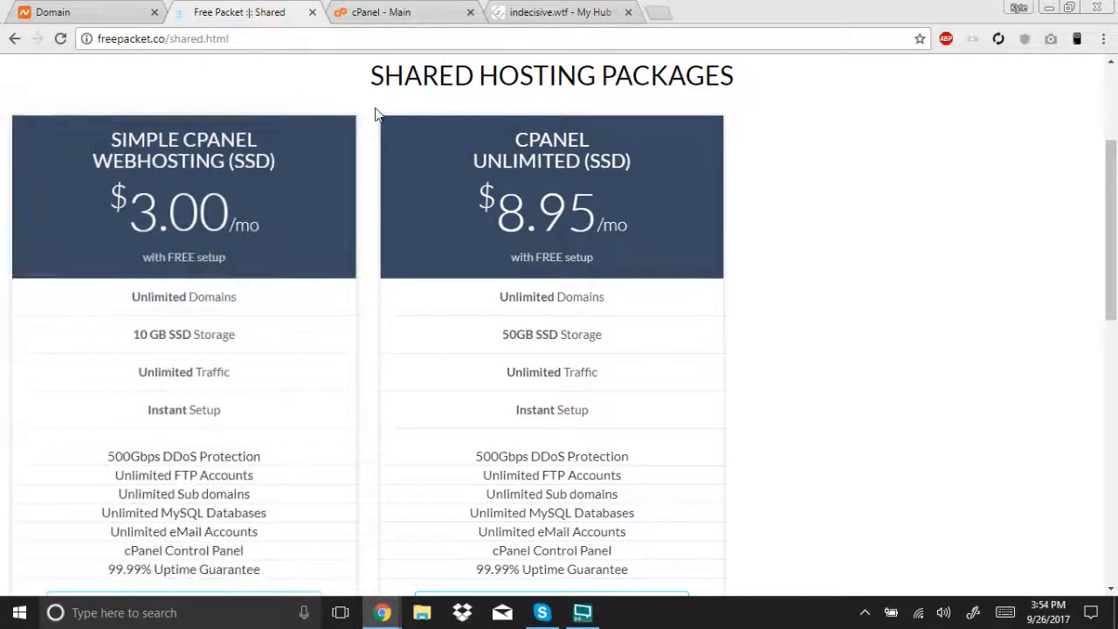
{"action": "scroll", "scroll_direction": "down", "scroll_amount": 3}
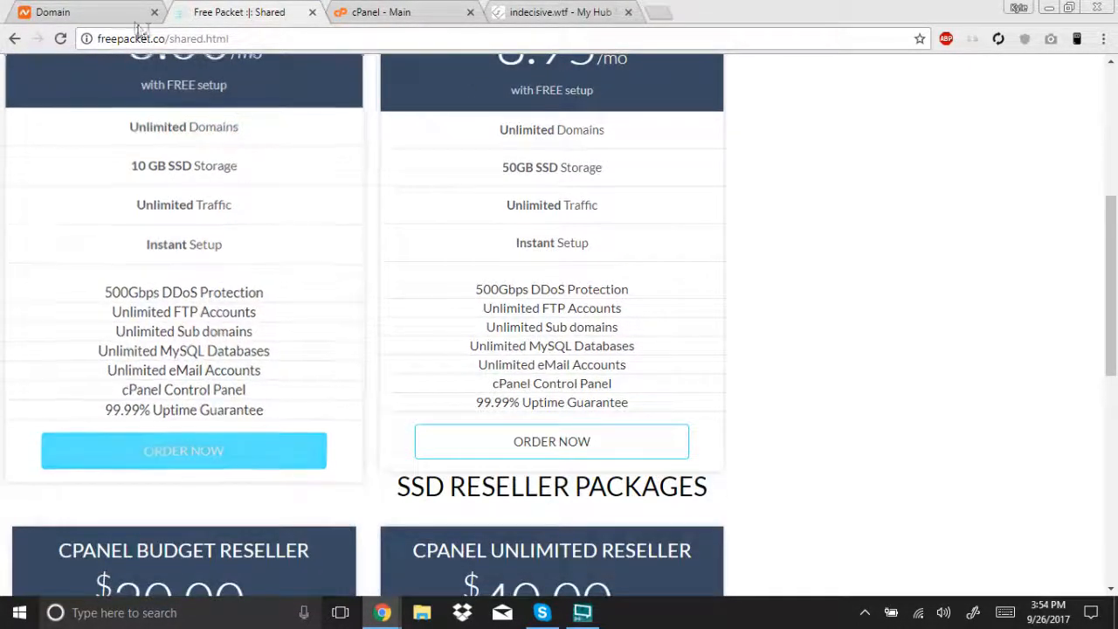
- Order the $3.00 Simple cPanel Webhosting plan using the existing domain bfxtreme.com and continue to configuration
{"action": "left_click", "coordinate": [183, 450]}
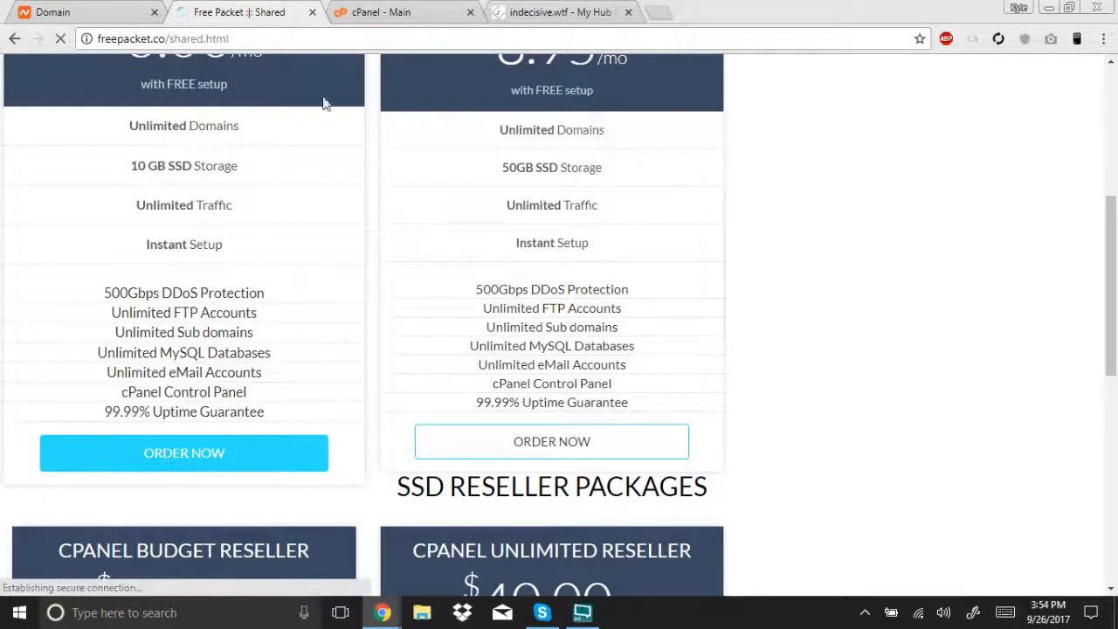
{"action": "left_click", "coordinate": [184, 453]}
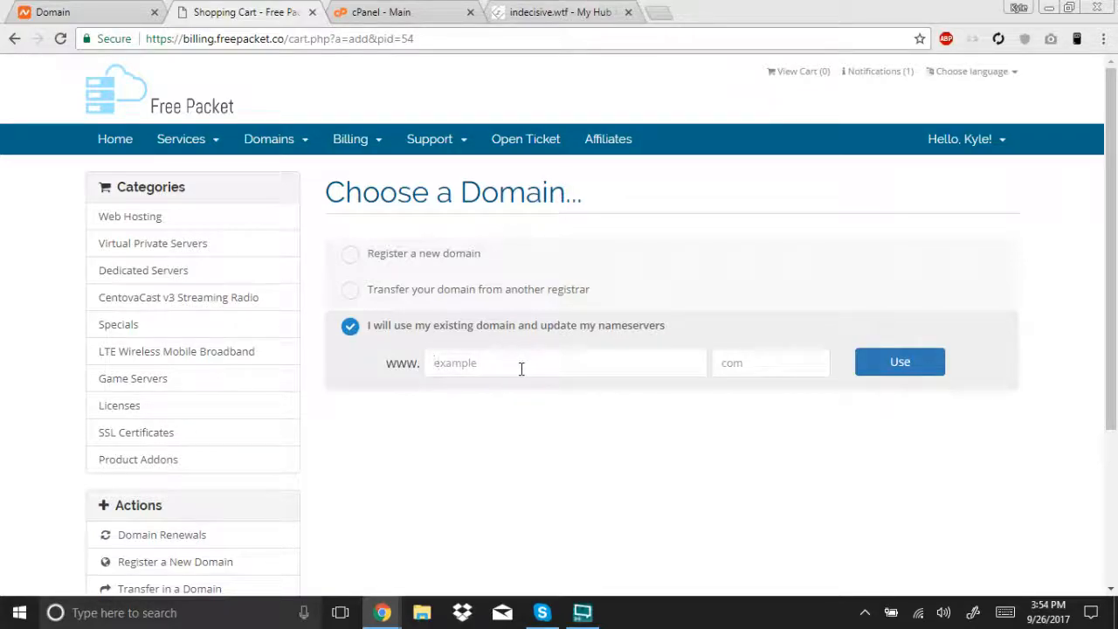
{"action": "type", "text": "bfxtreme"}
{"action": "type", "text": "com"}
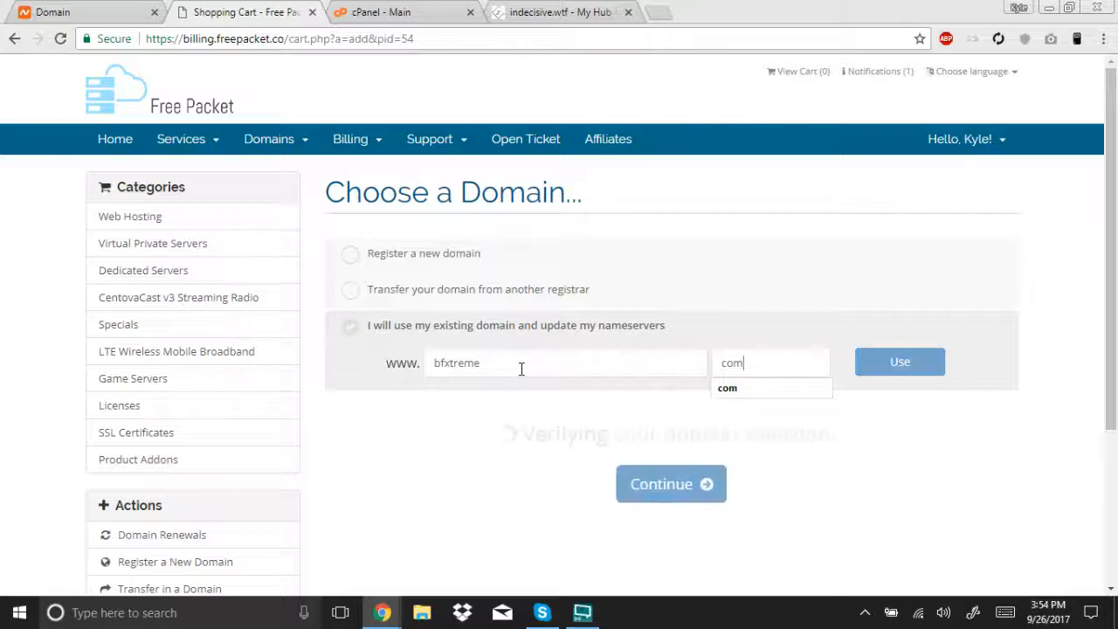
{"action": "left_click", "coordinate": [900, 362]}
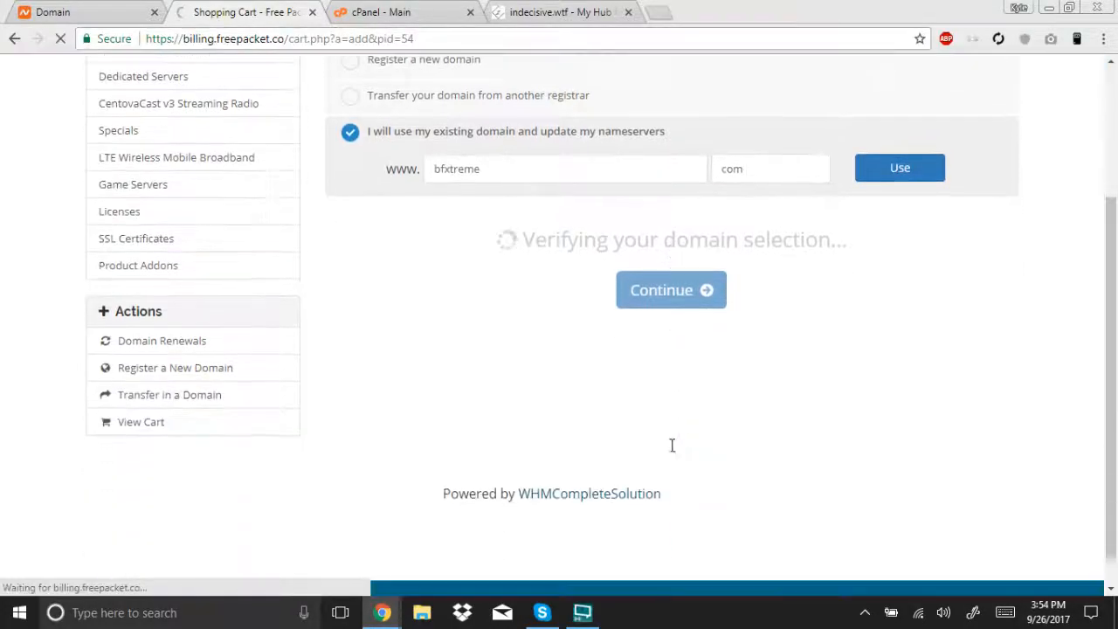
{"action": "left_click", "coordinate": [671, 289]}
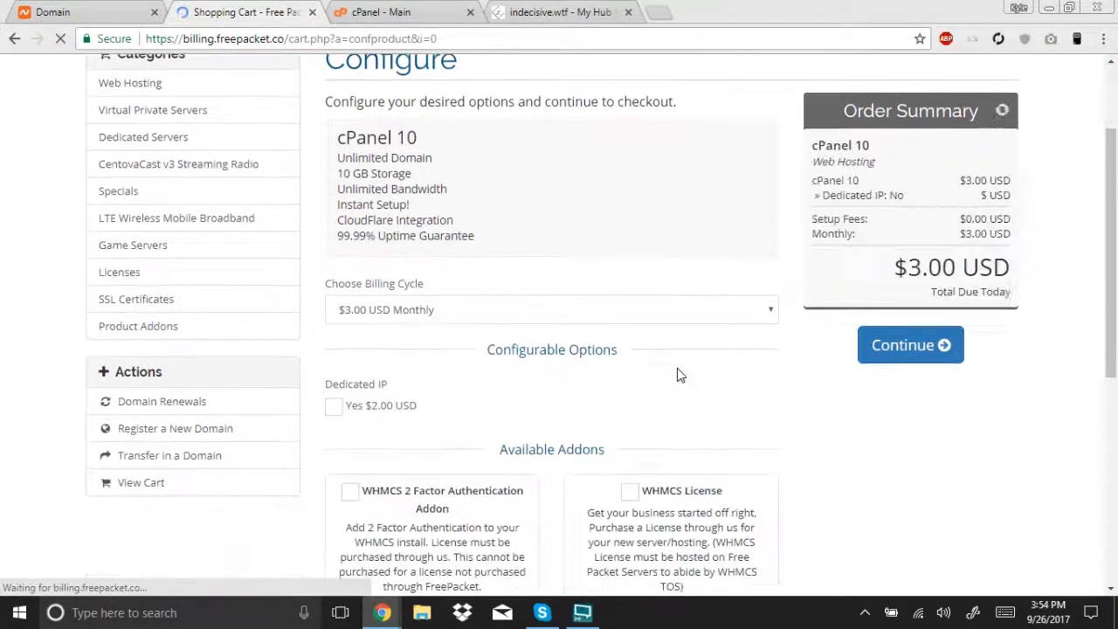
{"action": "scroll", "scroll_direction": "down", "scroll_amount": 3}
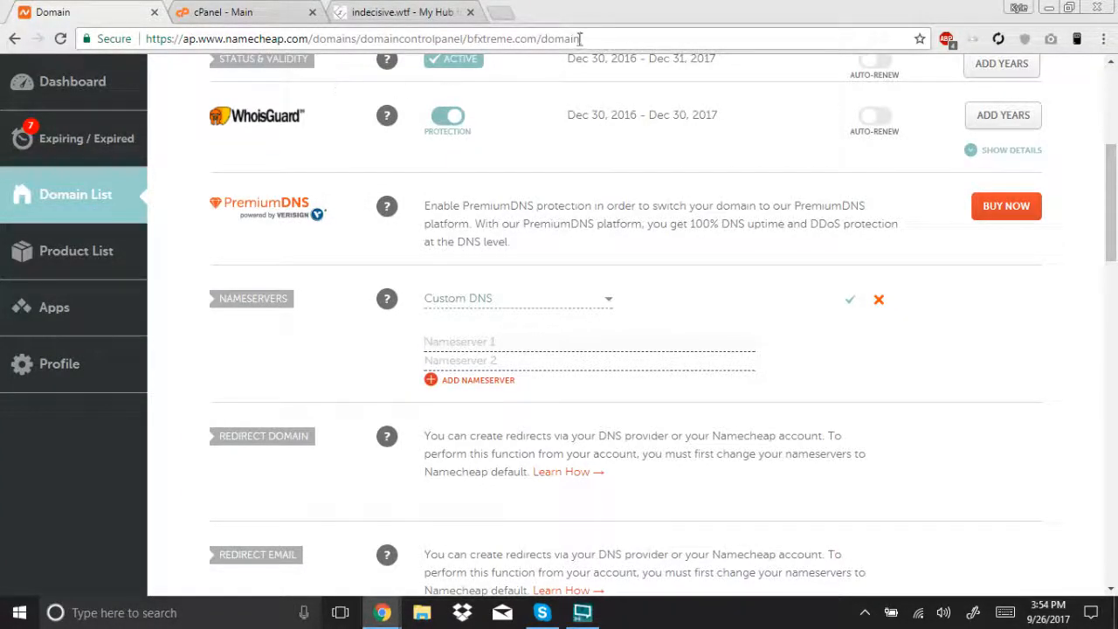
- Save ns1.freepacket.xyz and ns2.freepacket.xyz as bfxtreme.com's custom nameservers and dismiss the notice
{"action": "type", "text": "ns1.freepacket.xyz"}
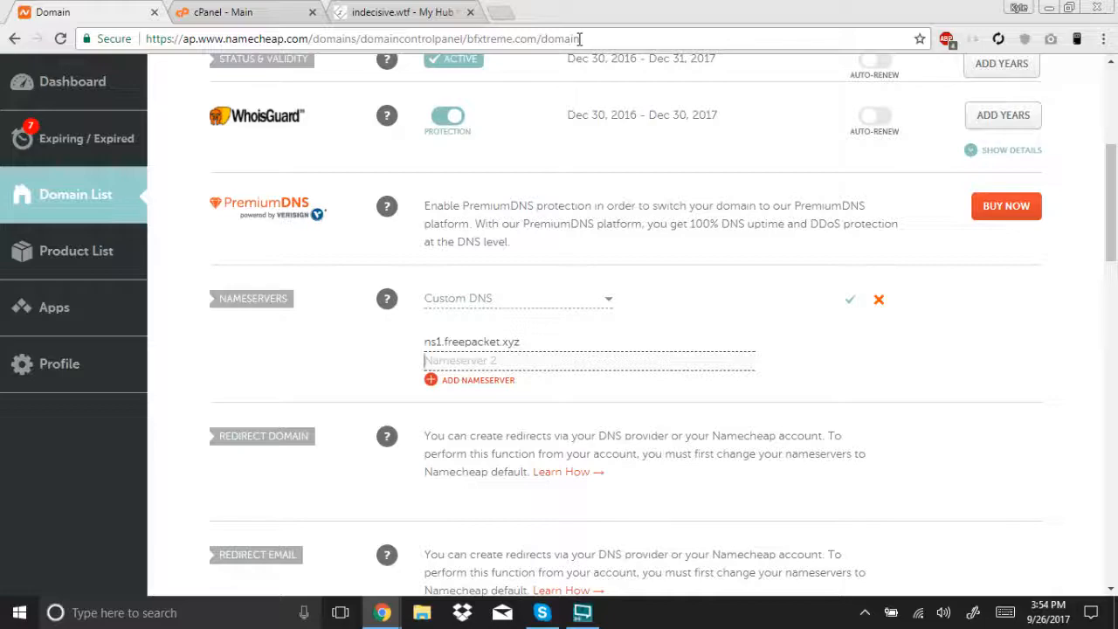
{"action": "type", "text": "ns2.freepacket.xyz"}
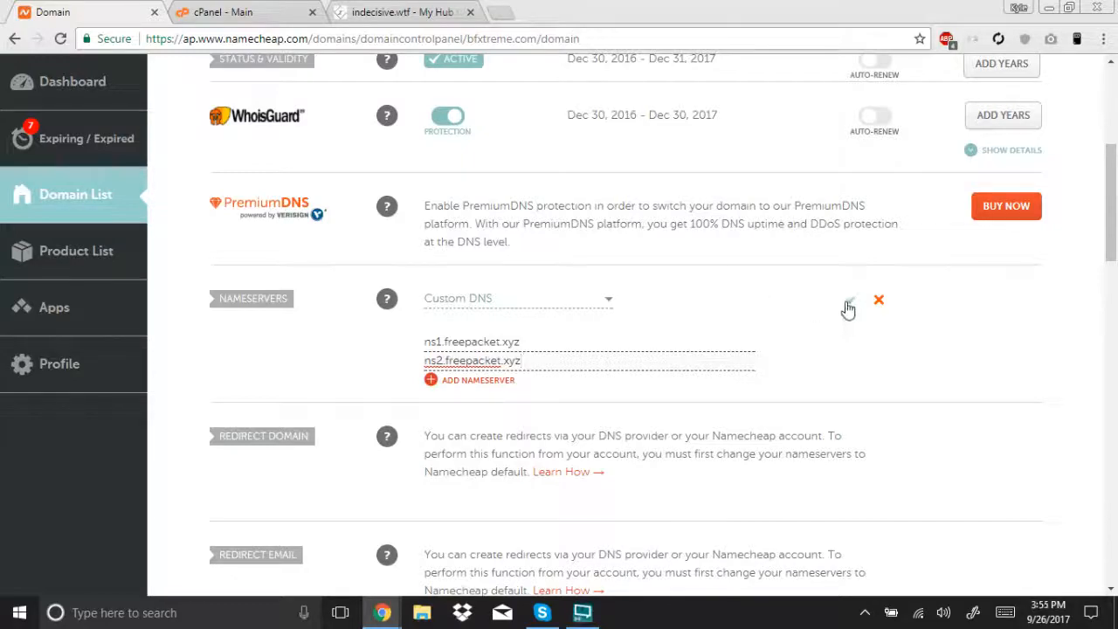
{"action": "left_click", "coordinate": [847, 300]}
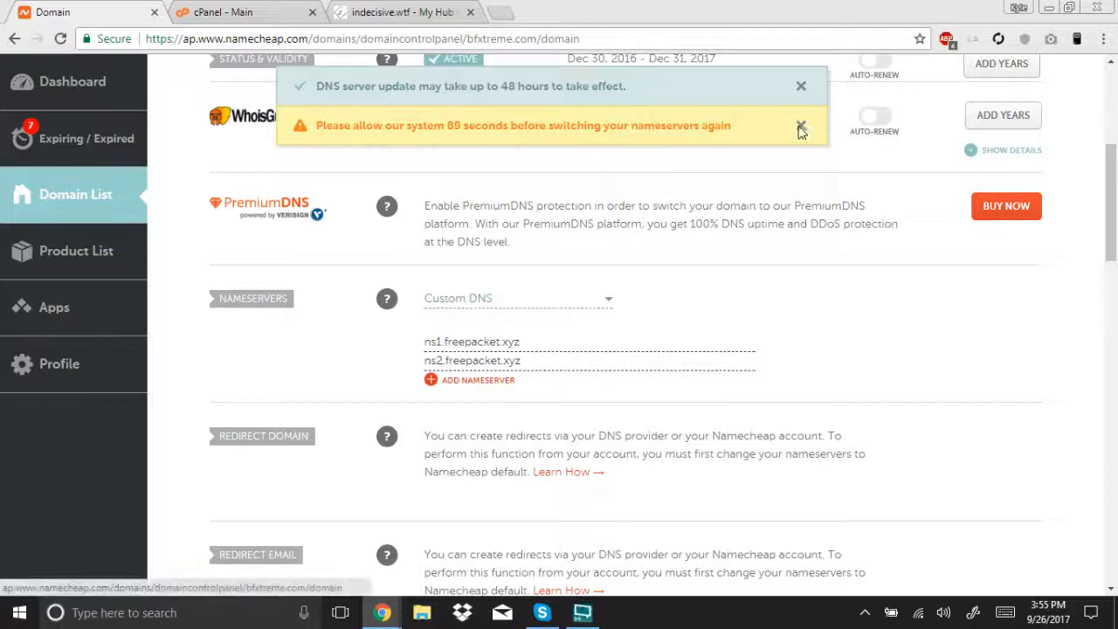
{"action": "left_click", "coordinate": [800, 126]}
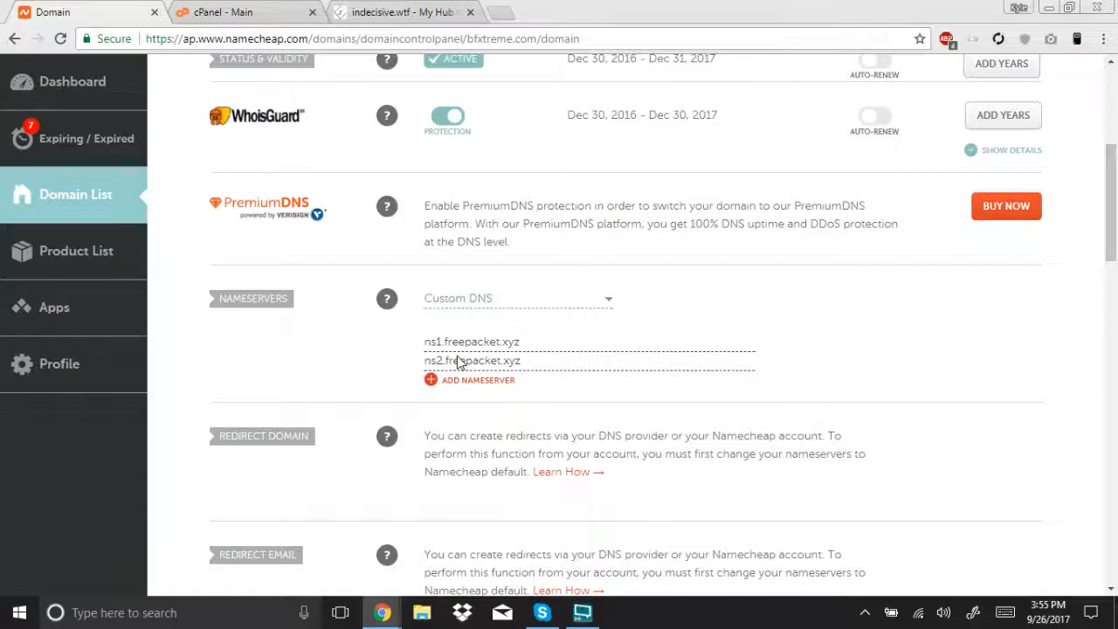
{"action": "mouse_move", "coordinate": [244, 11]}
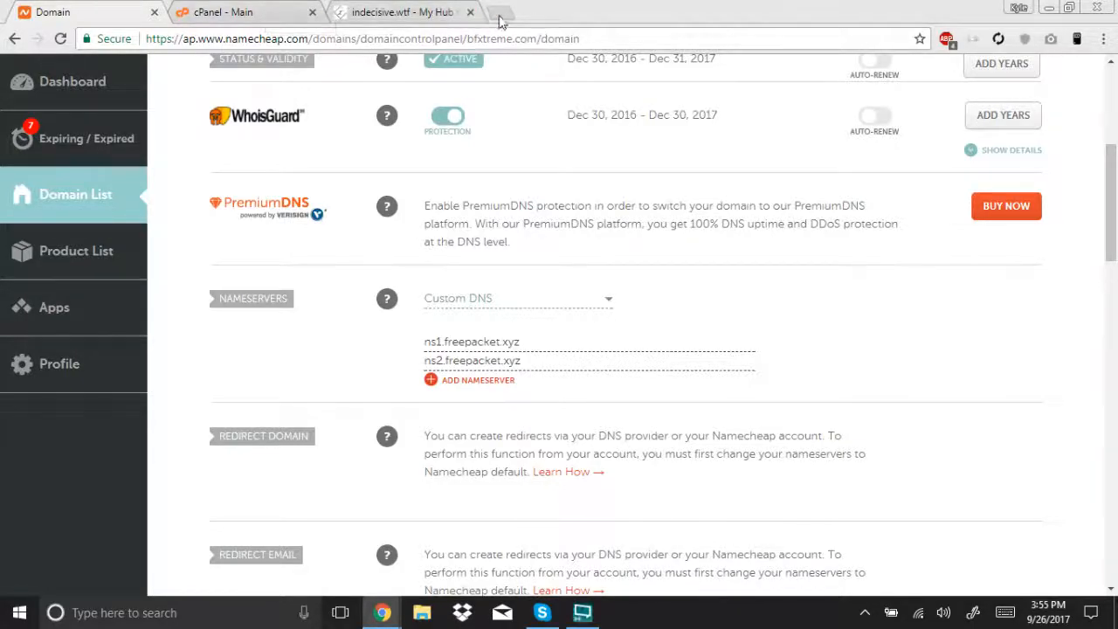
{"action": "left_click", "coordinate": [501, 12]}
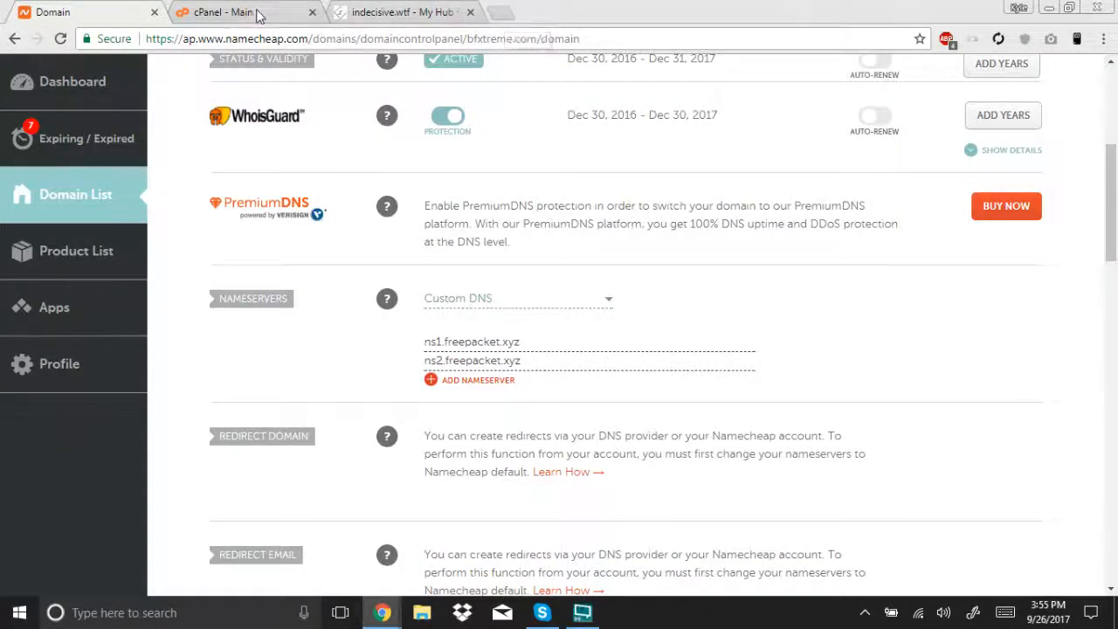
{"action": "mouse_move", "coordinate": [244, 12]}
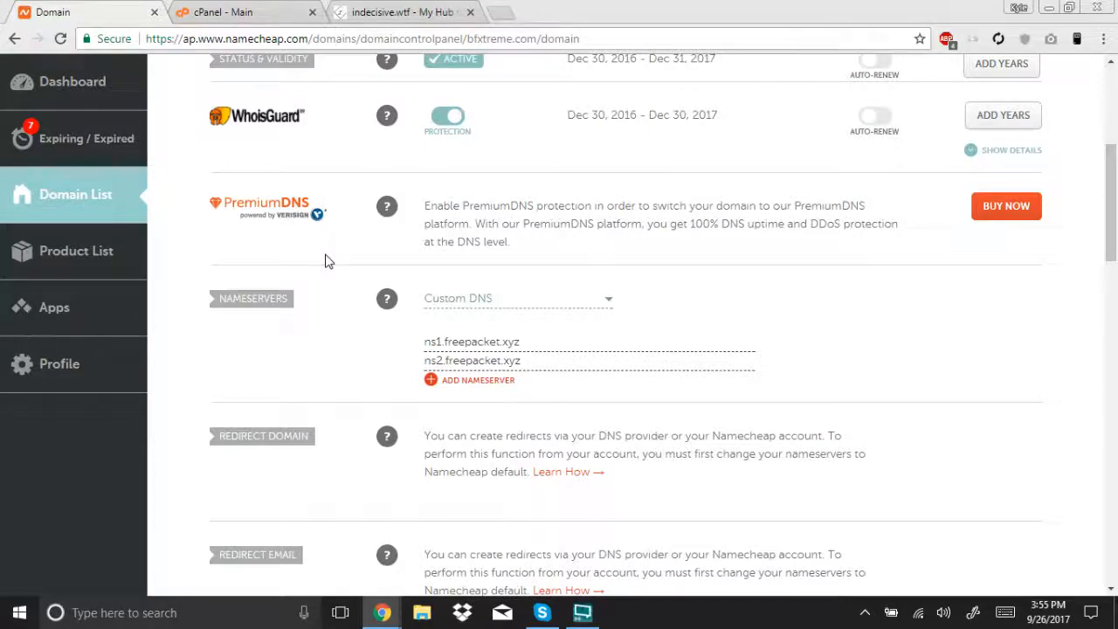
- Go to the cPanel dashboard's Domains section and enter Addon Domains
{"action": "left_click", "coordinate": [223, 11]}
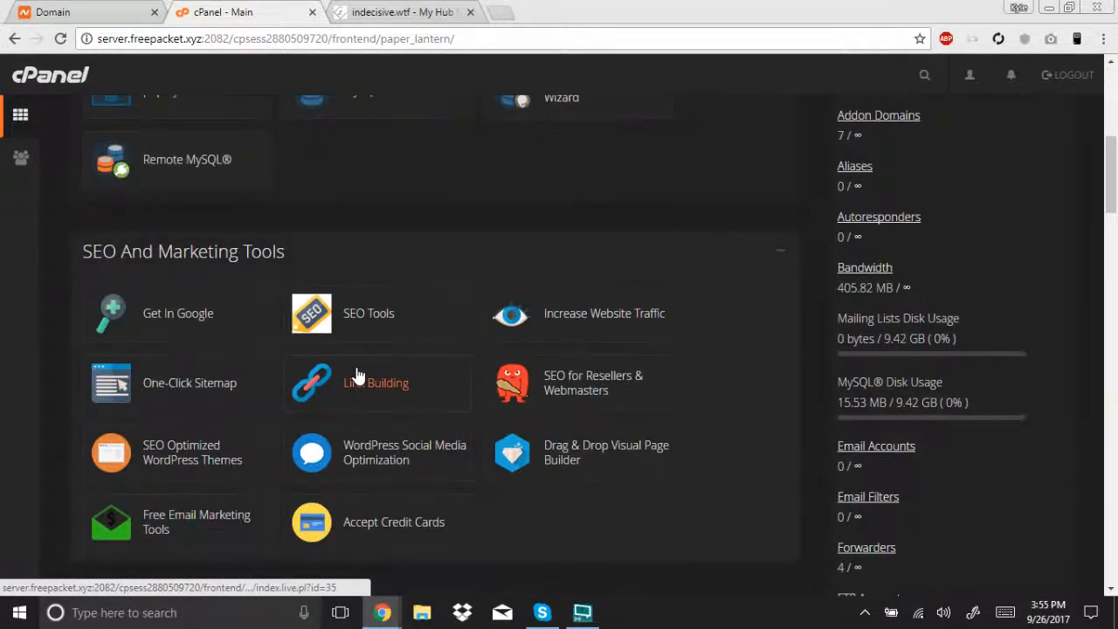
{"action": "scroll", "scroll_direction": "down", "scroll_amount": 3}
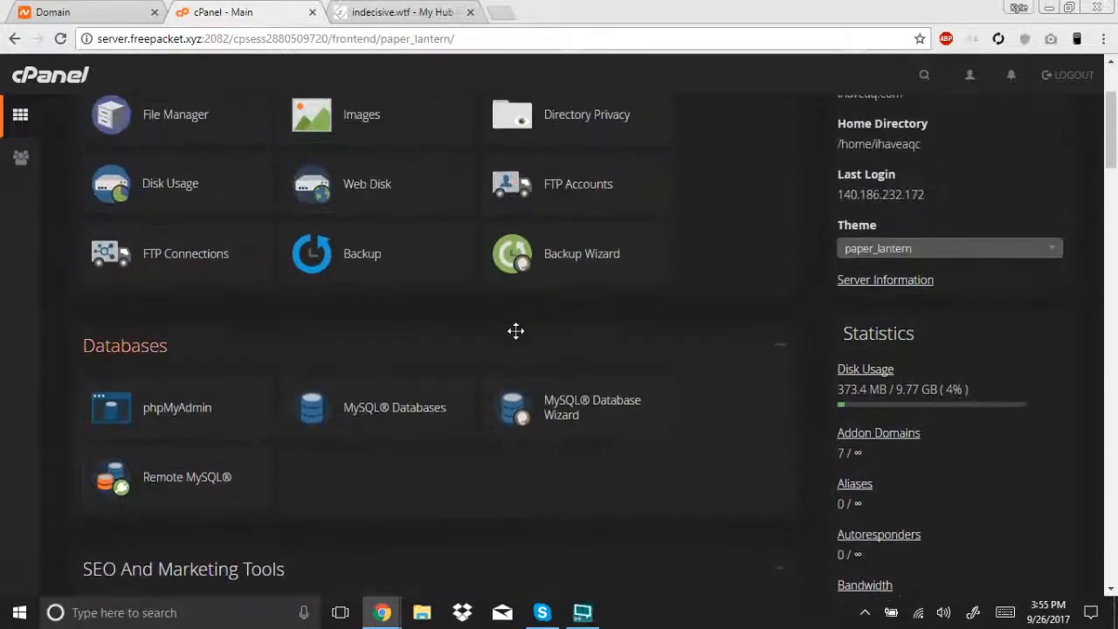
{"action": "scroll", "scroll_direction": "down", "scroll_amount": 3}
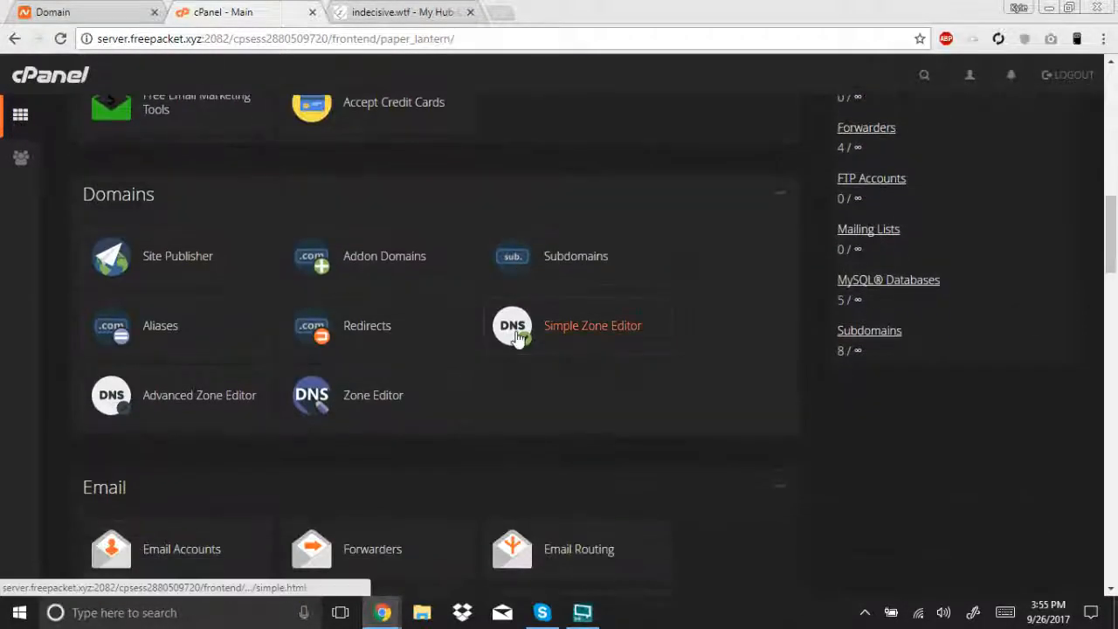
{"action": "scroll", "scroll_direction": "down", "scroll_amount": 3}
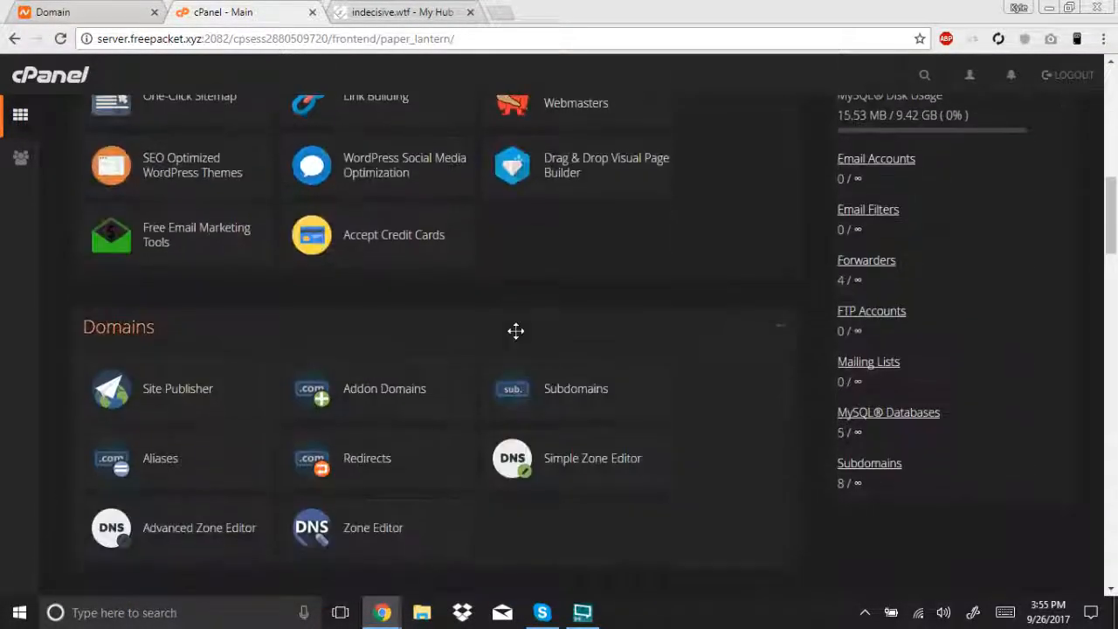
{"action": "left_click", "coordinate": [384, 249]}
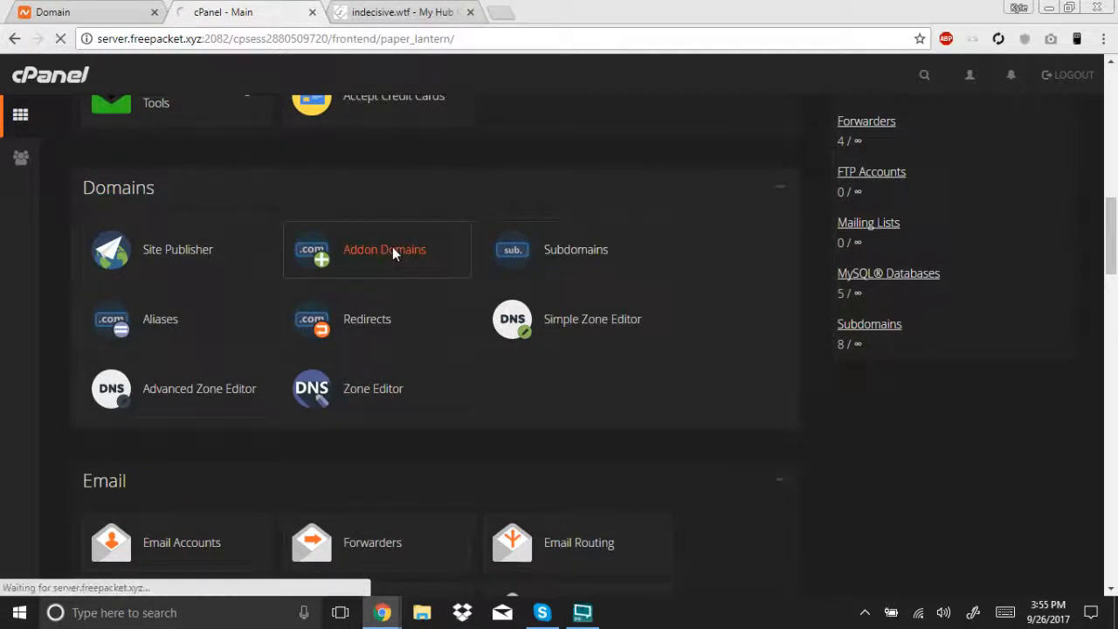
- Add bfxtreme.com as an addon domain with autofilled subdomain bfxtreme and document root bfxtreme.com
{"action": "left_click", "coordinate": [384, 249]}
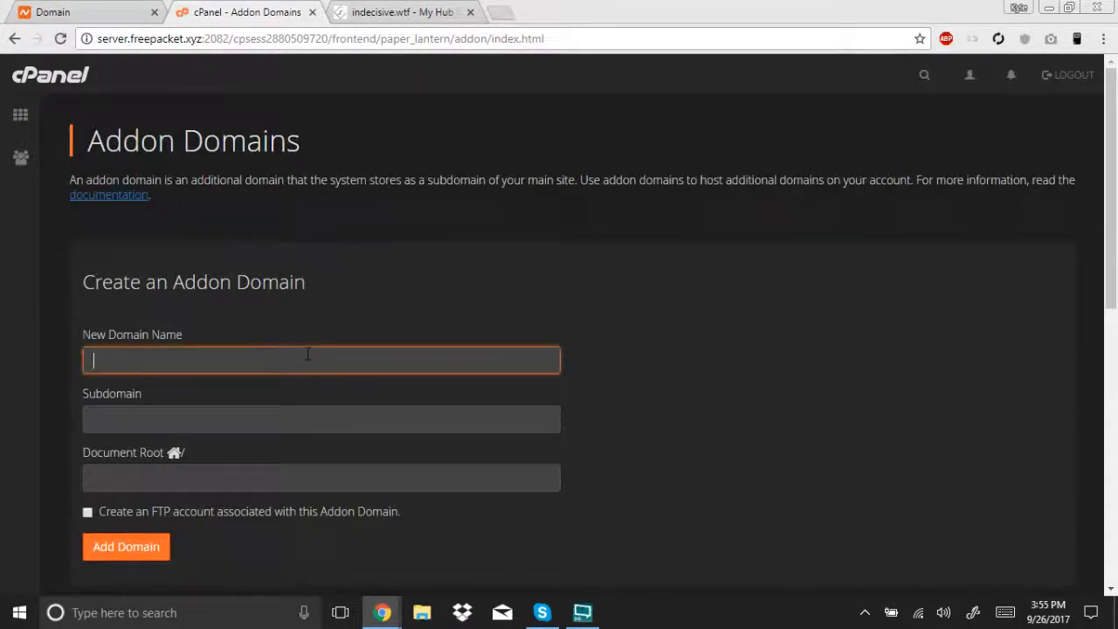
{"action": "type", "text": "bfx"}
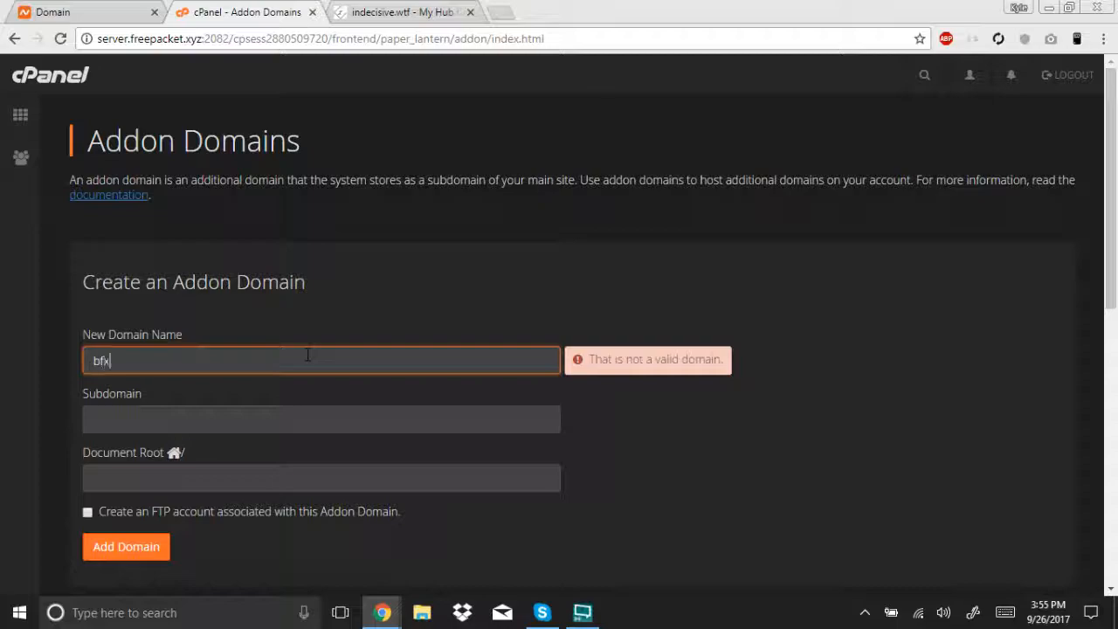
{"action": "type", "text": "treme"}
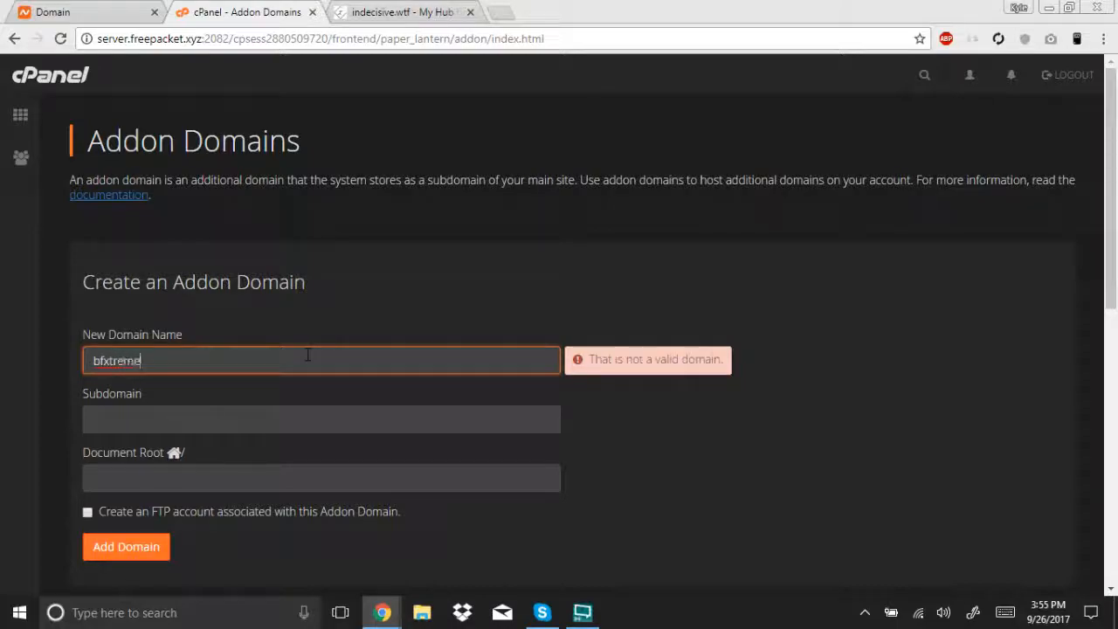
{"action": "type", "text": ".com"}
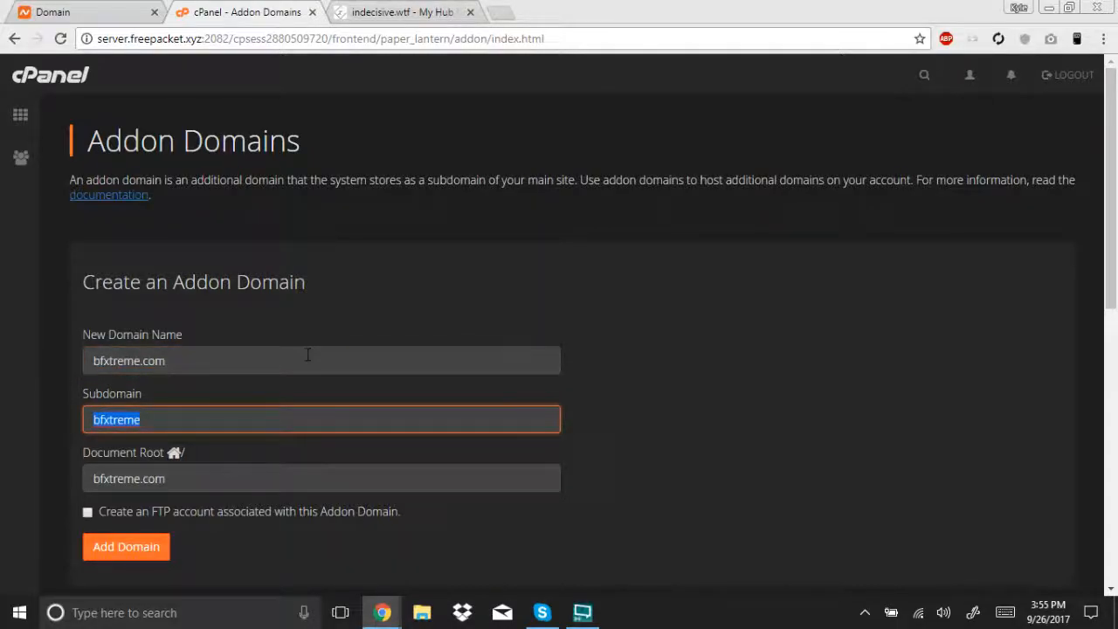
{"action": "scroll", "scroll_direction": "down", "scroll_amount": 3}
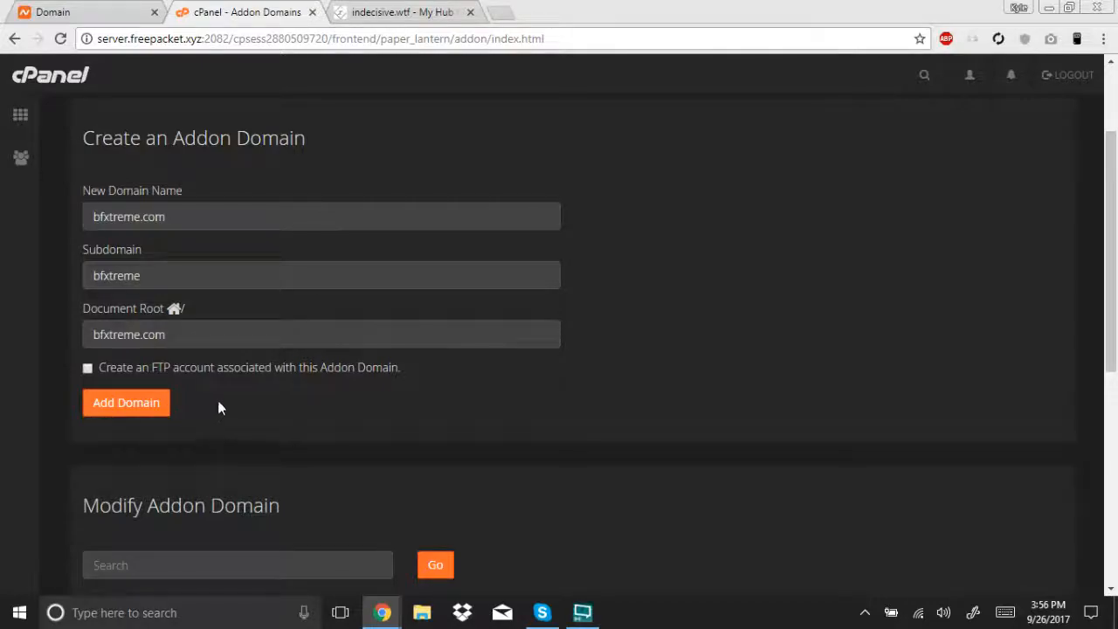
{"action": "left_click", "coordinate": [126, 402]}
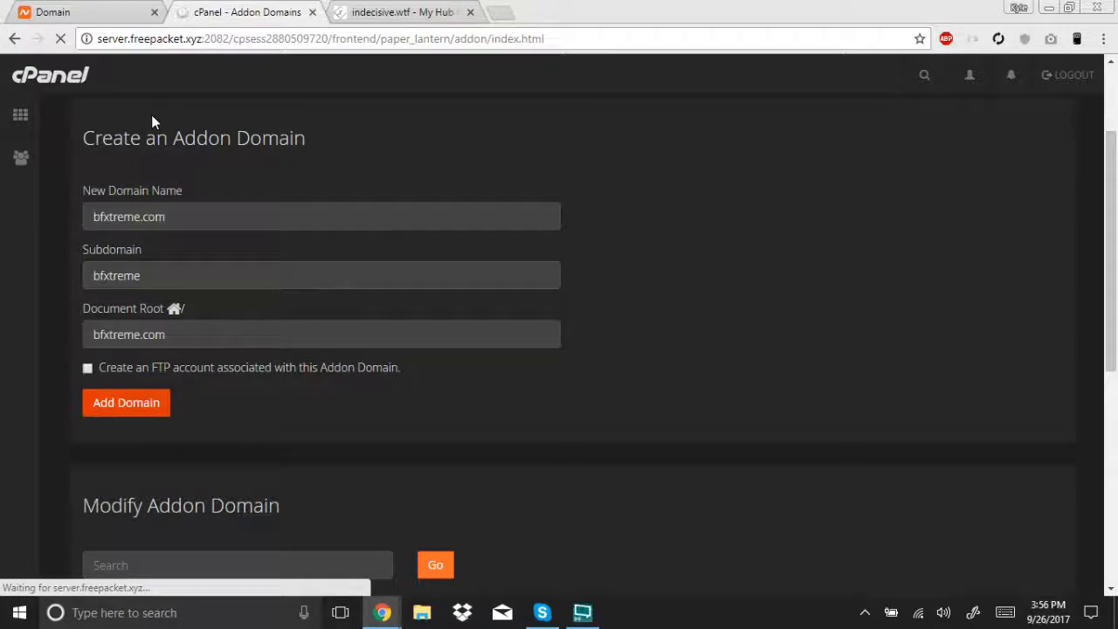
{"action": "left_click", "coordinate": [126, 403]}
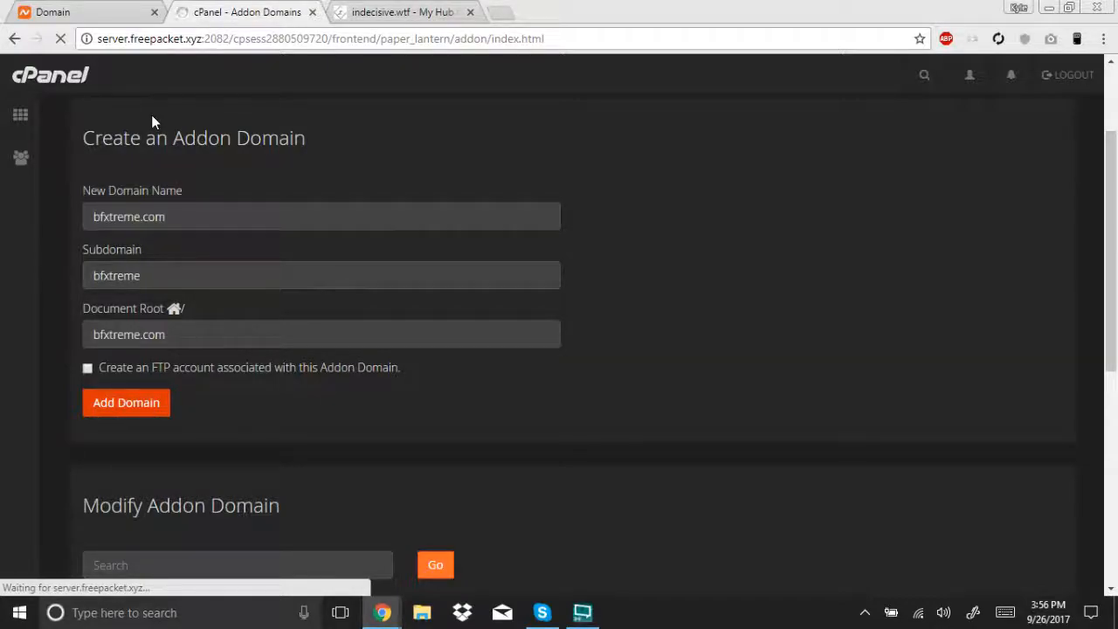
- Go back from the addon domain confirmation and return to the cPanel home page
{"action": "left_click", "coordinate": [126, 403]}
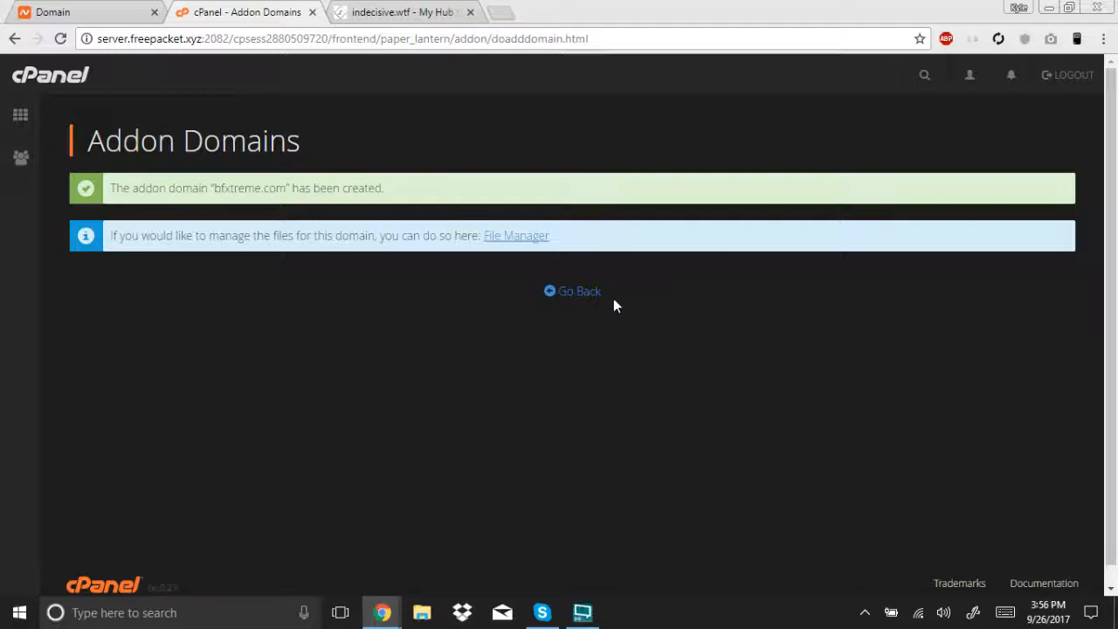
{"action": "left_click", "coordinate": [572, 291]}
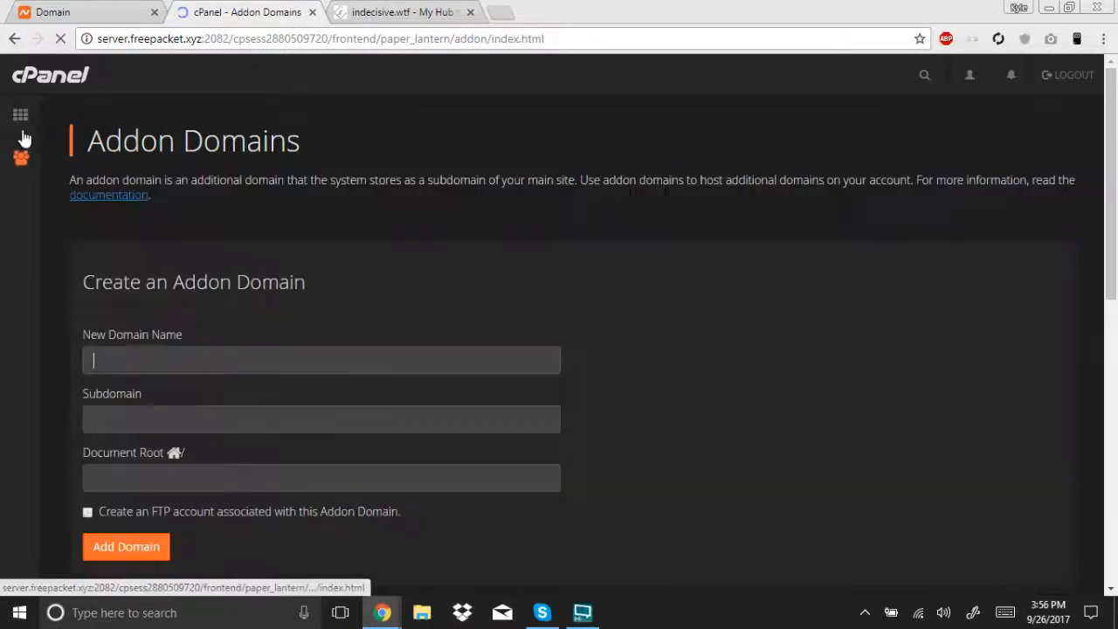
{"action": "left_click", "coordinate": [20, 114]}
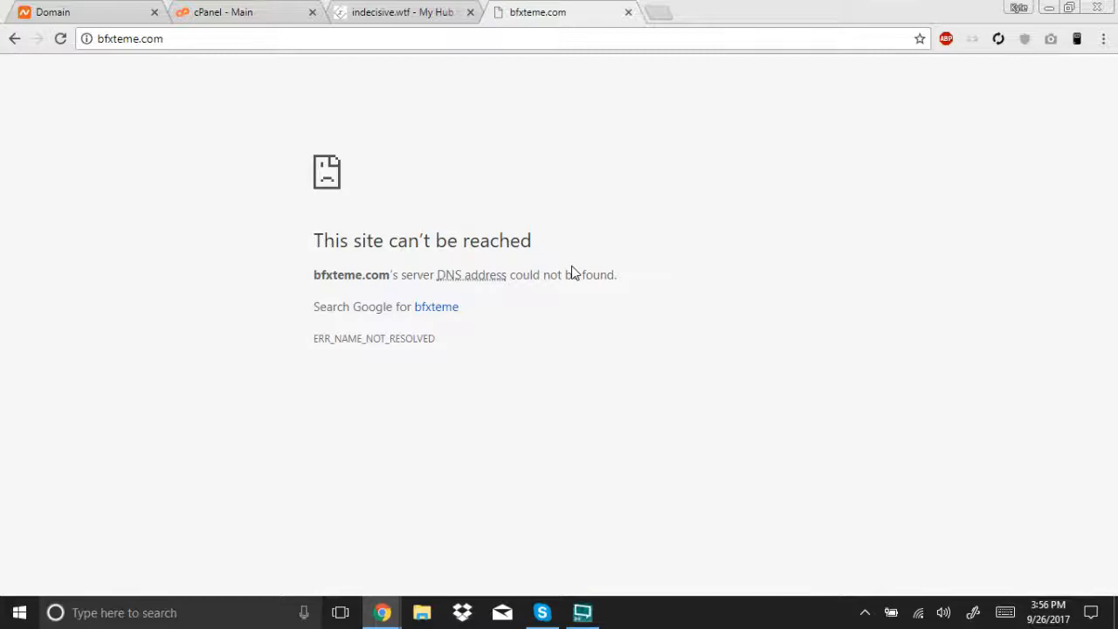
{"action": "mouse_move", "coordinate": [468, 275]}
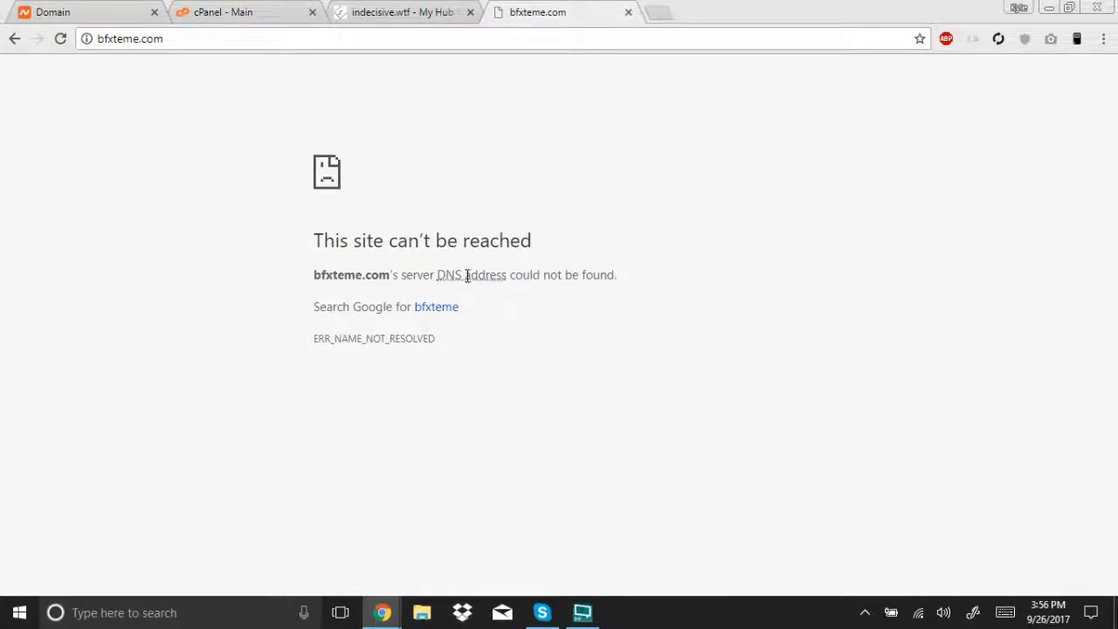
{"action": "mouse_move", "coordinate": [449, 275]}
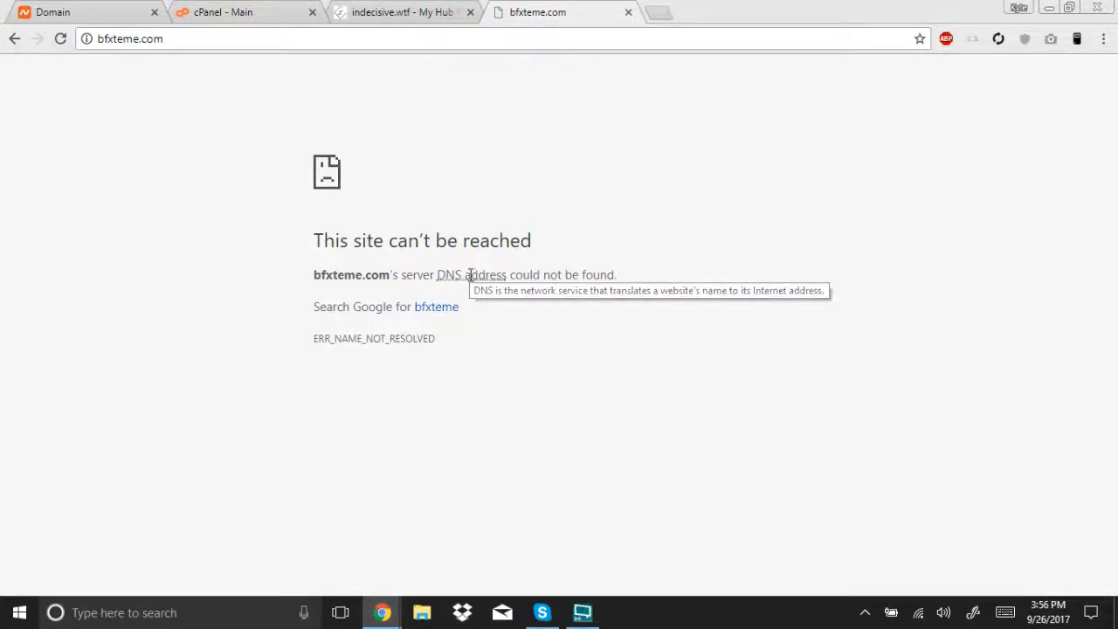
{"action": "mouse_move", "coordinate": [140, 58]}
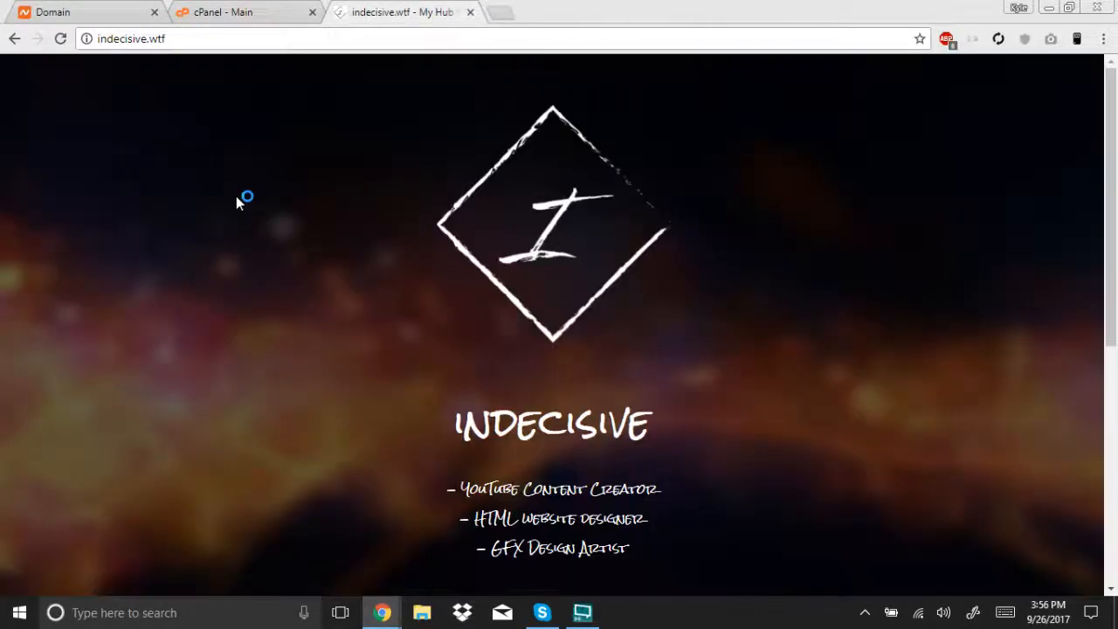
- Launch Softaculous Apps Installer from cPanel and bring up MyBB under Forums
{"action": "left_click", "coordinate": [244, 12]}
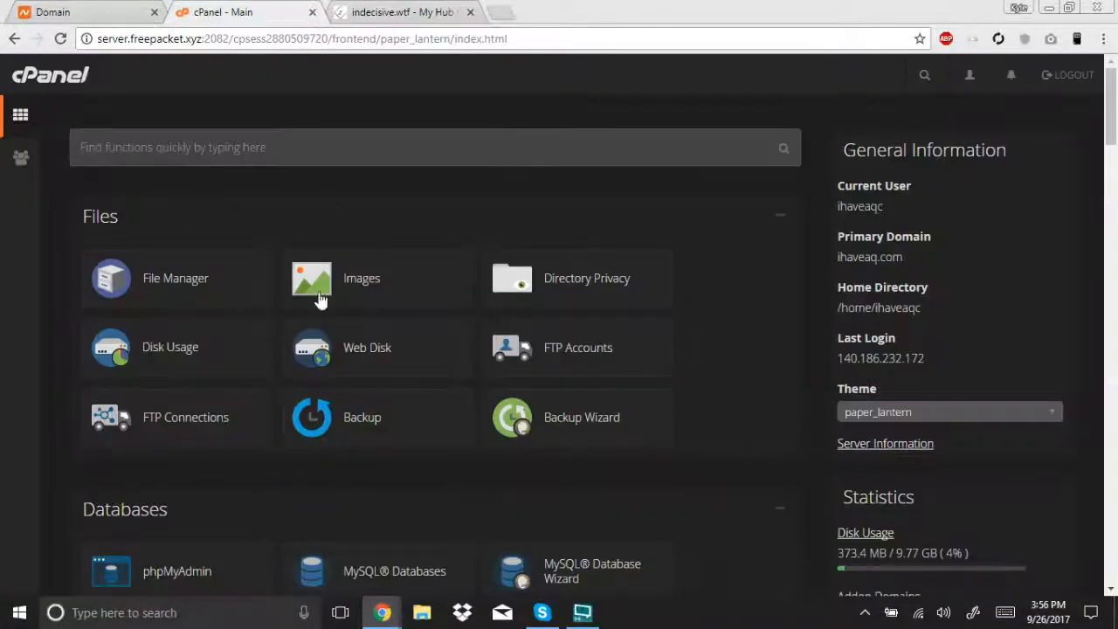
{"action": "scroll", "scroll_direction": "down", "scroll_amount": 3}
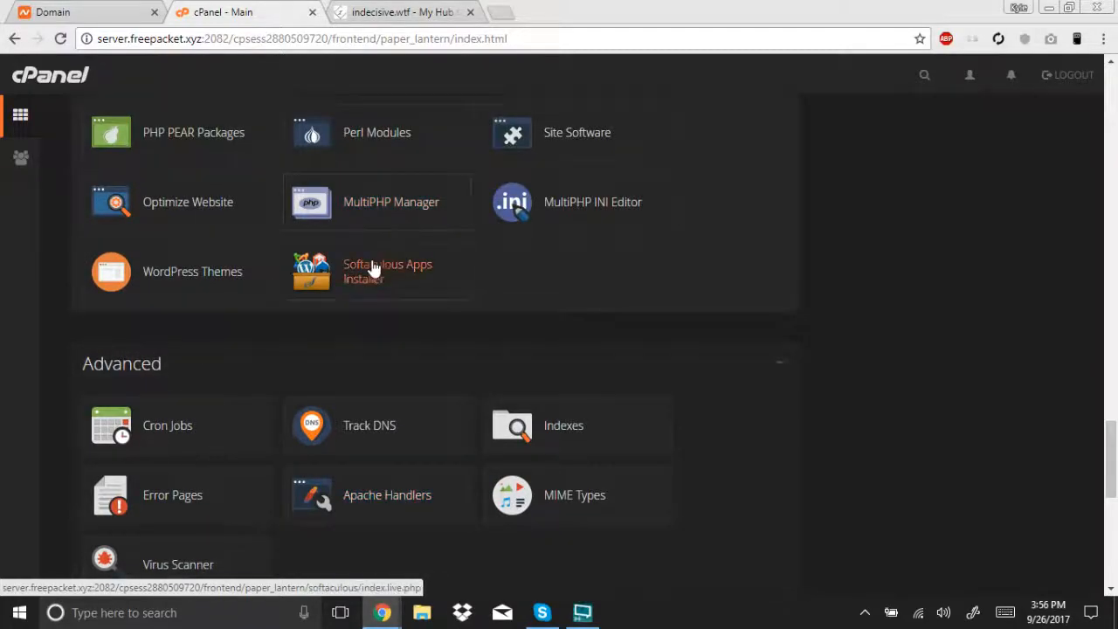
{"action": "left_click", "coordinate": [386, 271]}
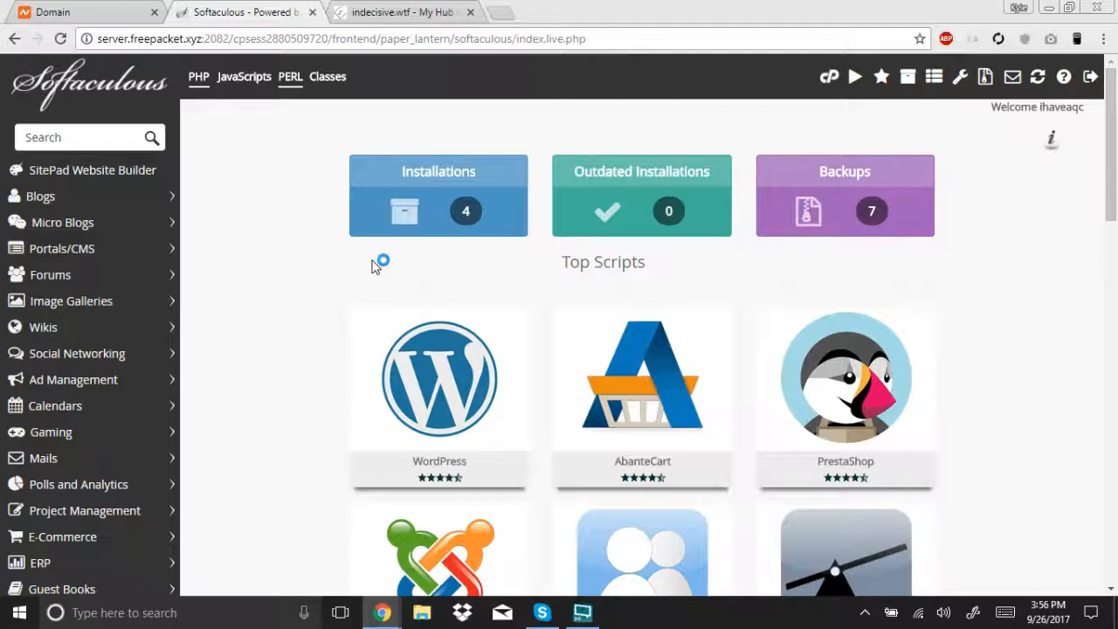
{"action": "scroll", "scroll_direction": "down", "scroll_amount": 3}
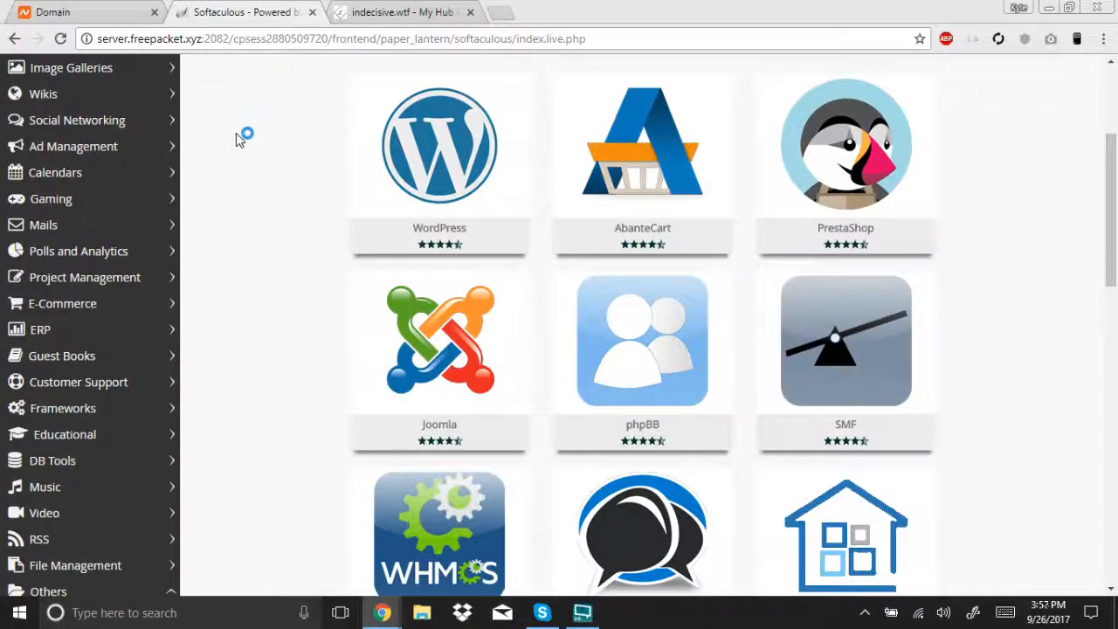
{"action": "left_click", "coordinate": [63, 121]}
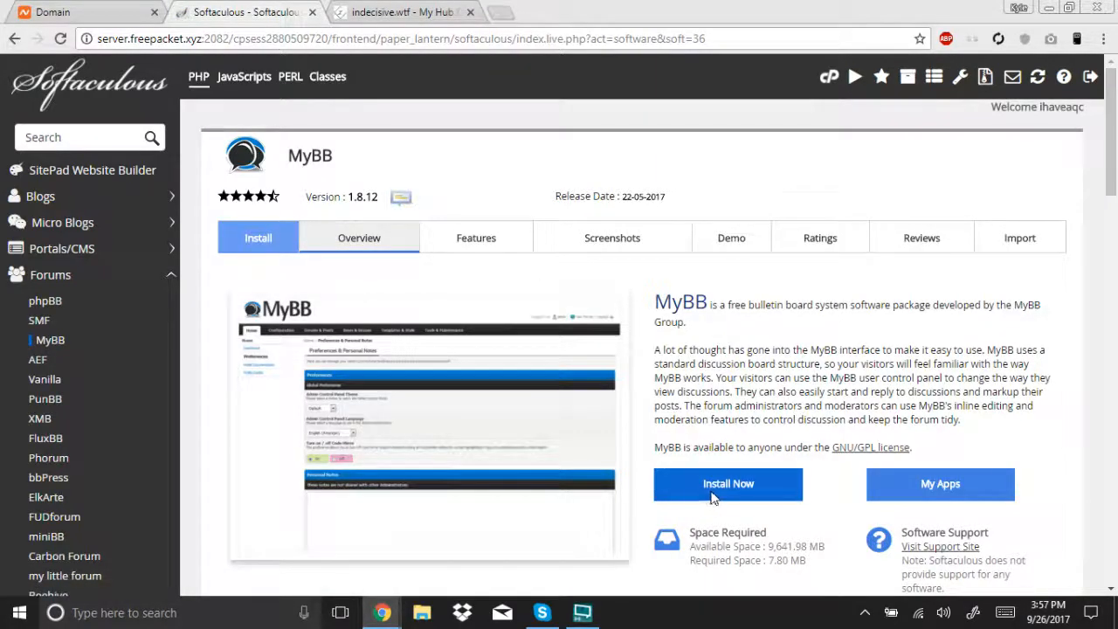
{"action": "left_click", "coordinate": [728, 484]}
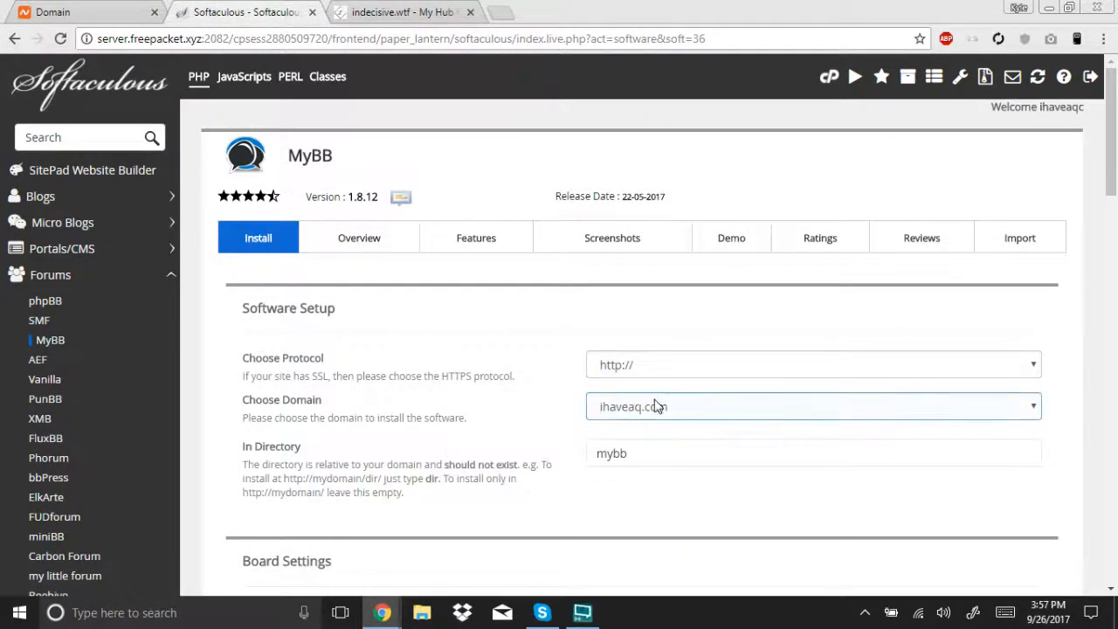
{"action": "left_click", "coordinate": [812, 406]}
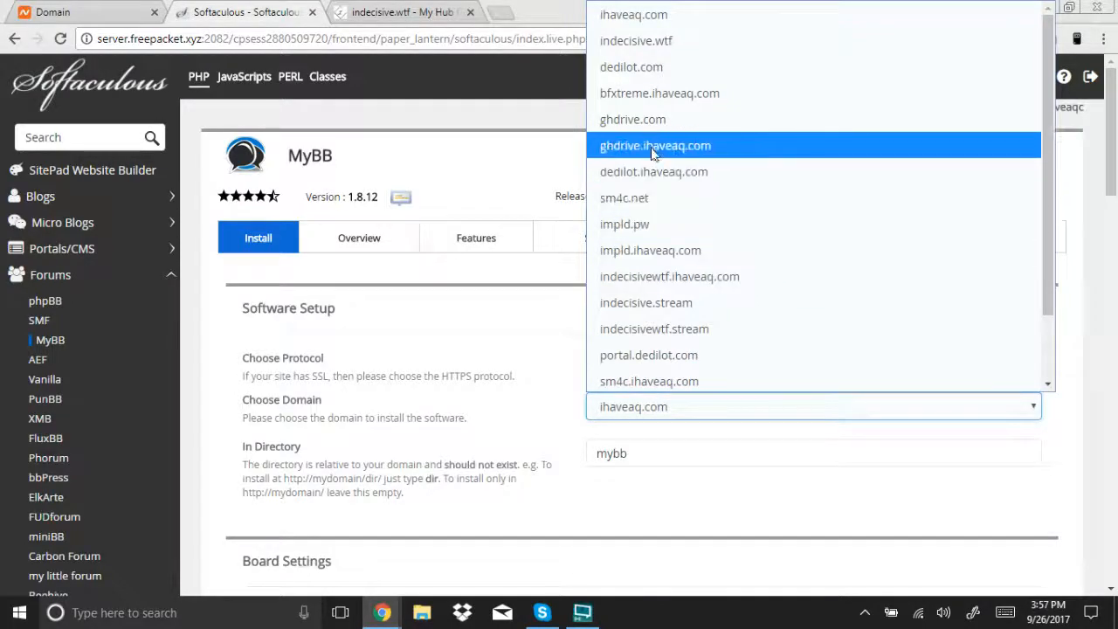
{"action": "mouse_move", "coordinate": [659, 93]}
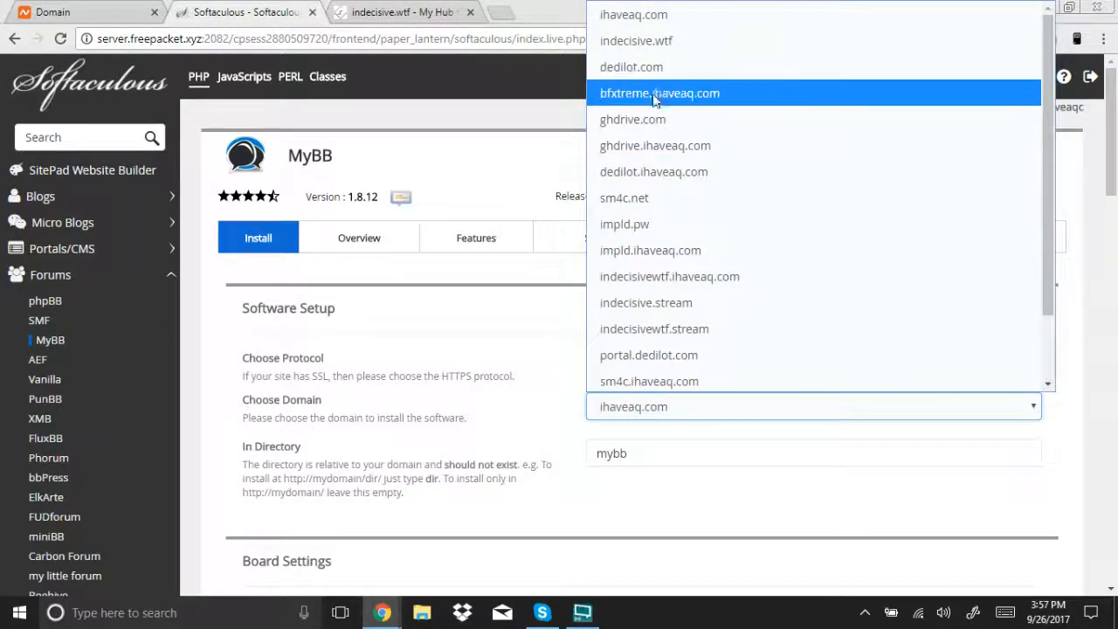
{"action": "scroll", "scroll_direction": "down", "scroll_amount": 3}
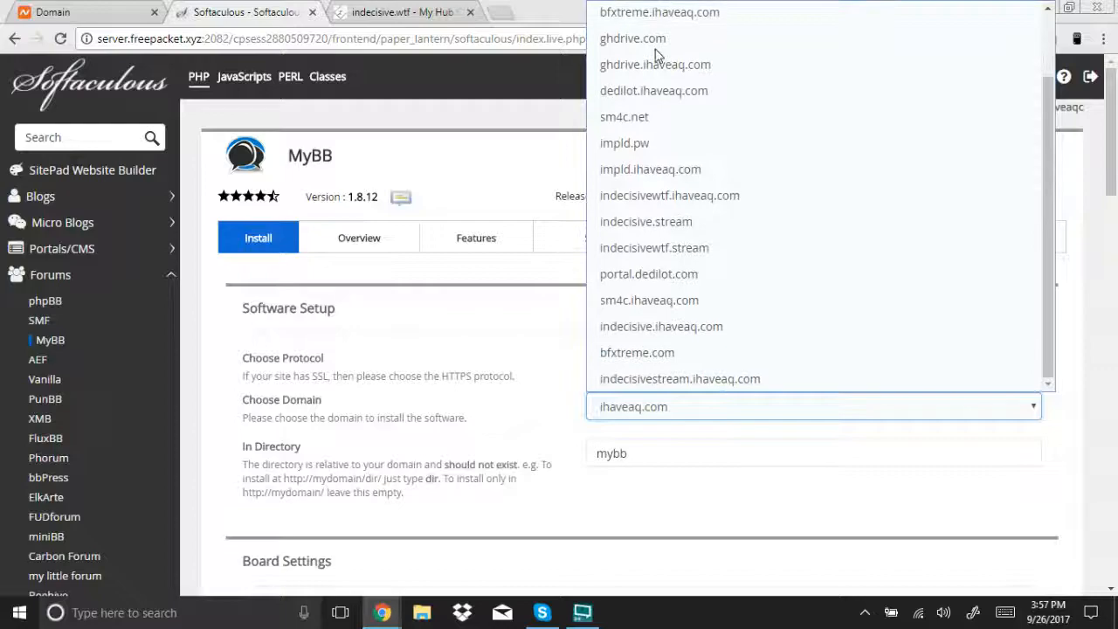
{"action": "left_click", "coordinate": [637, 352]}
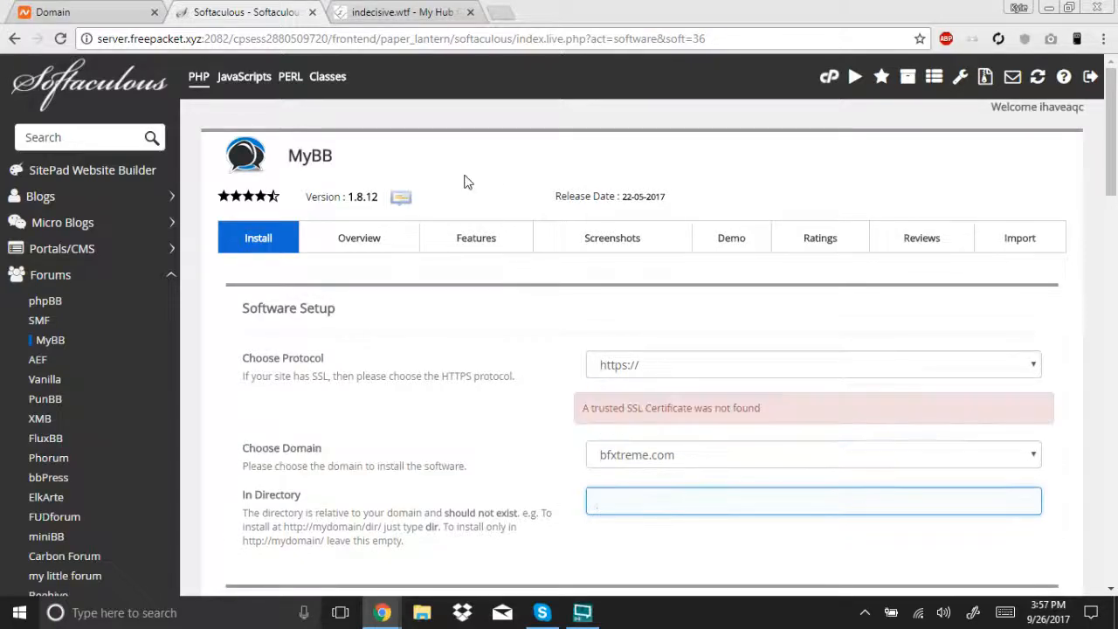
{"action": "left_click", "coordinate": [812, 364]}
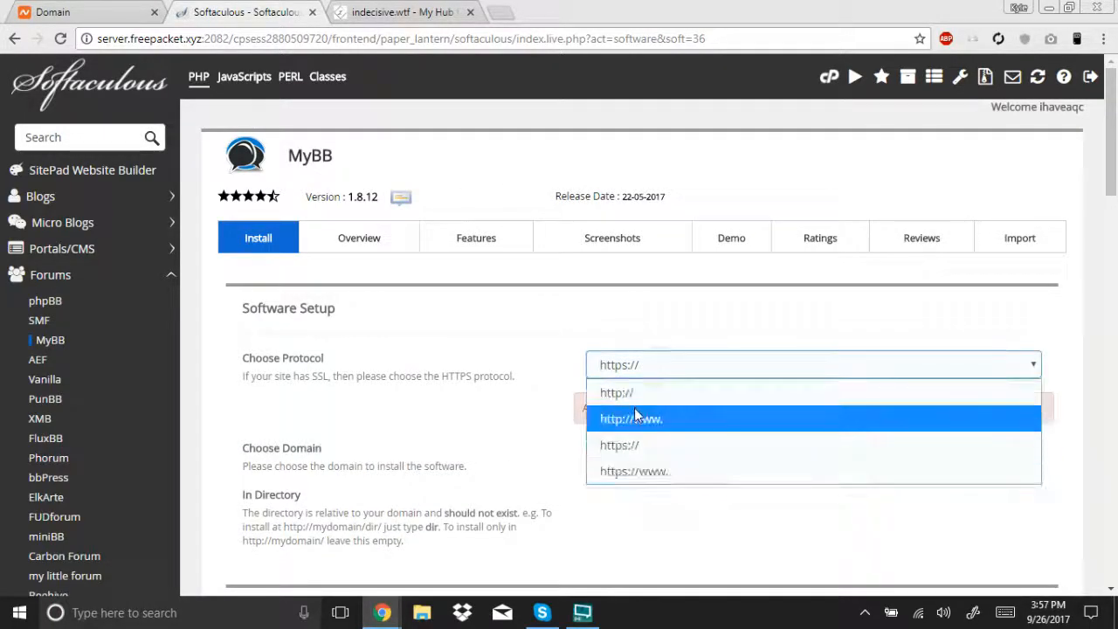
{"action": "left_click", "coordinate": [617, 392]}
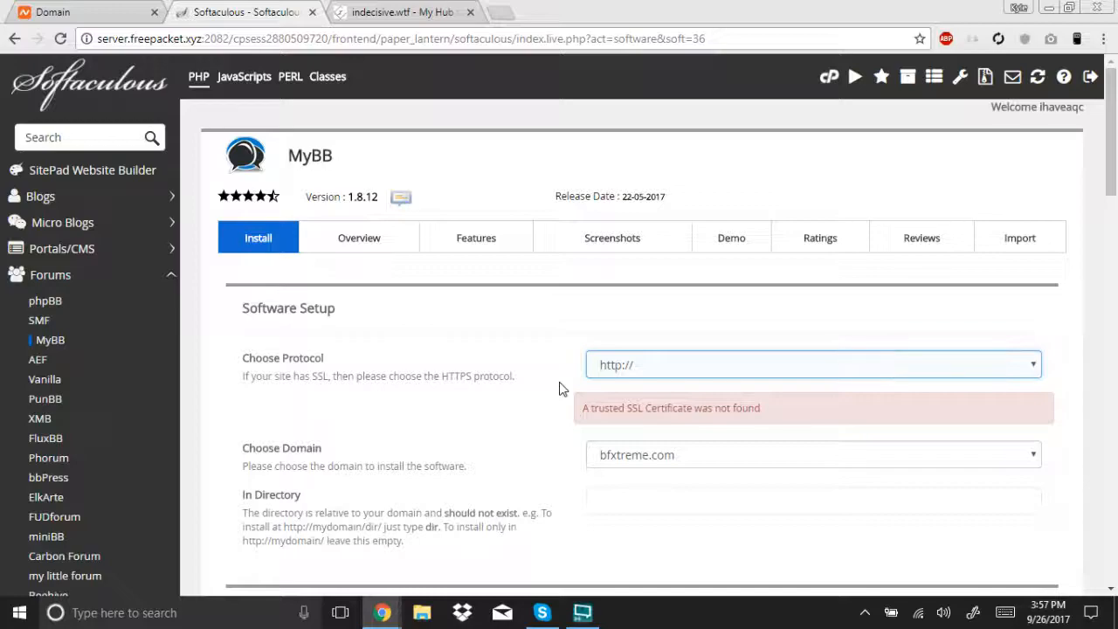
- Set Site Name to BFXTREME and Board Name to BFXTREME FORUMS in Board Settings
{"action": "scroll", "scroll_direction": "down", "scroll_amount": 3}
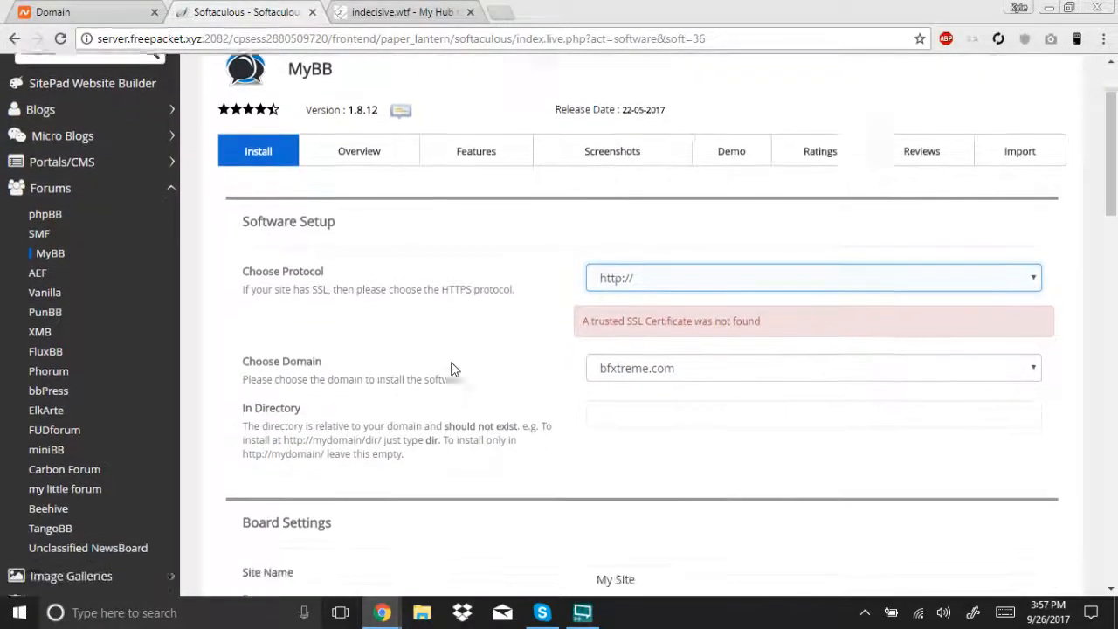
{"action": "scroll", "scroll_direction": "down", "scroll_amount": 3}
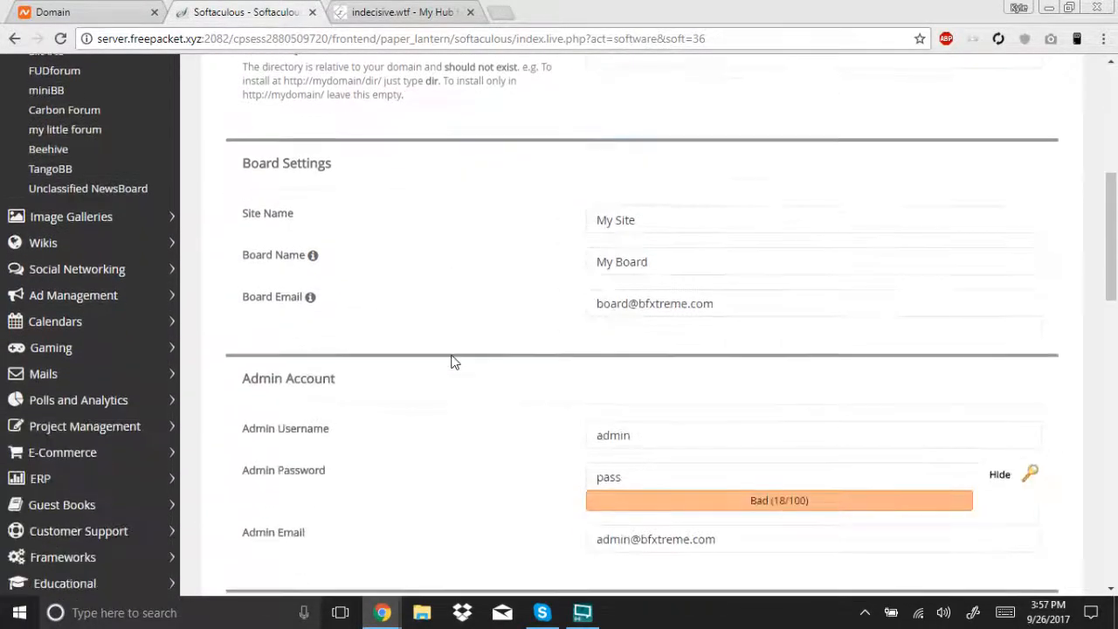
{"action": "scroll", "scroll_direction": "down", "scroll_amount": 3}
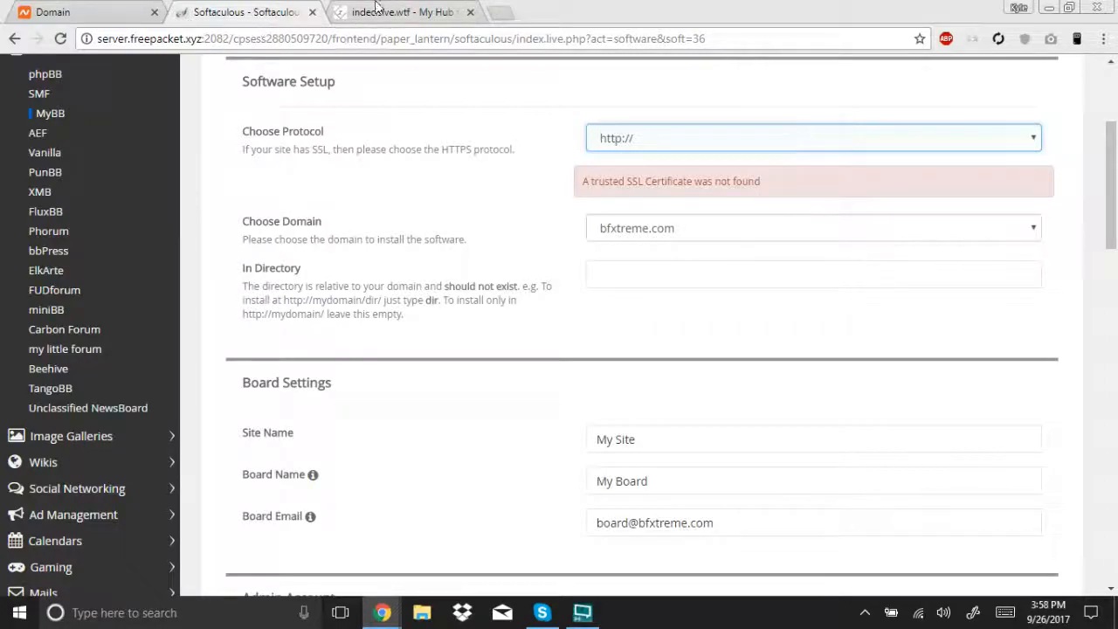
{"action": "scroll", "scroll_direction": "down", "scroll_amount": 3}
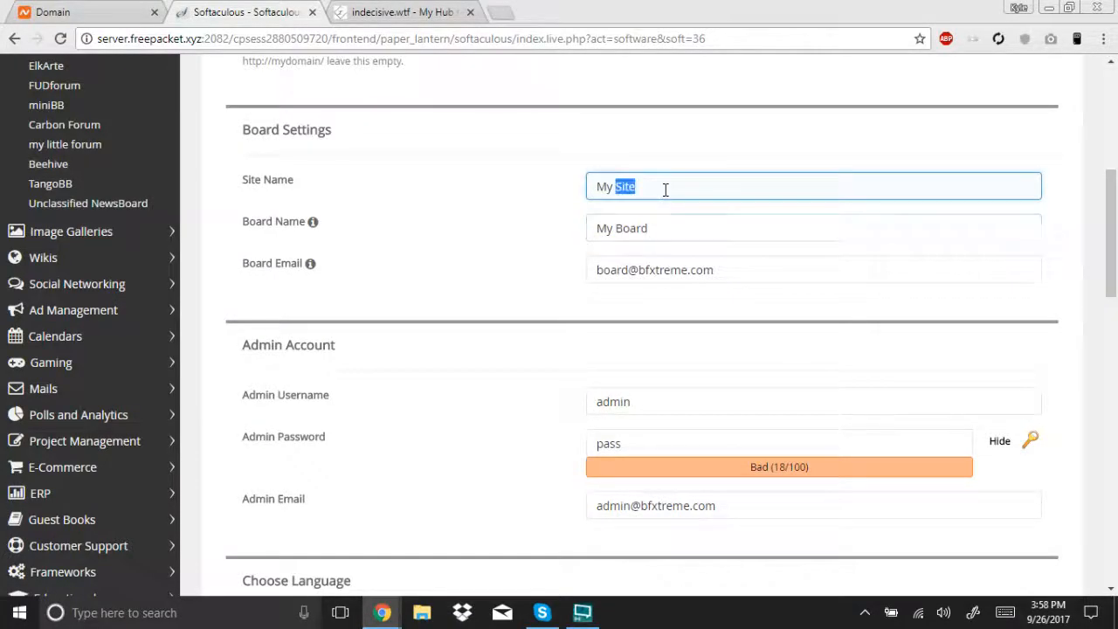
{"action": "type", "text": "BFXTE"}
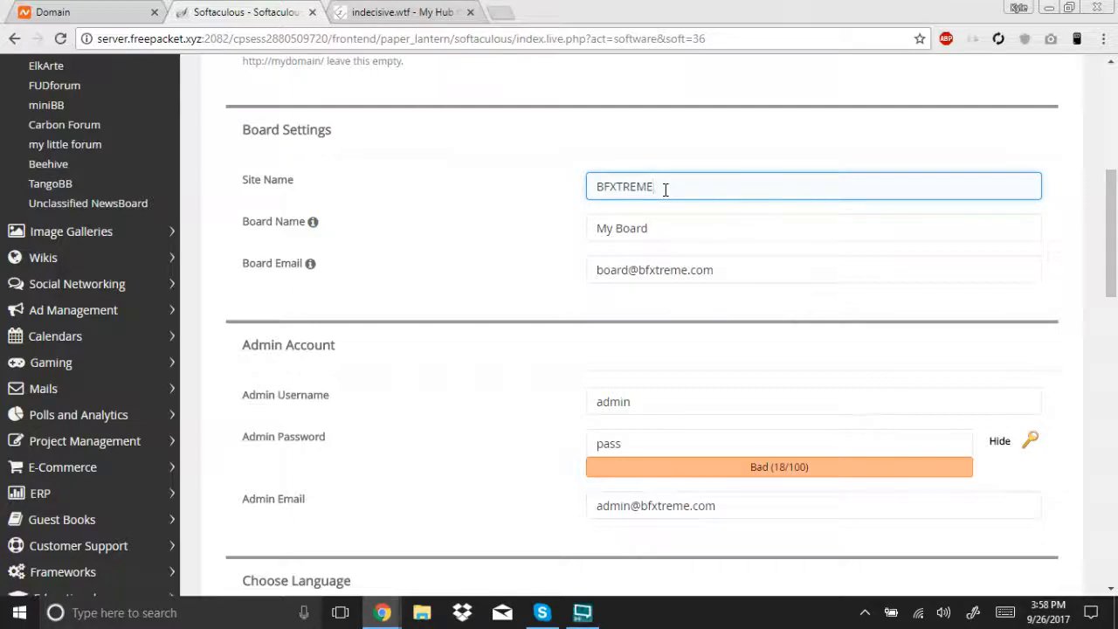
{"action": "triple_click", "coordinate": [621, 228]}
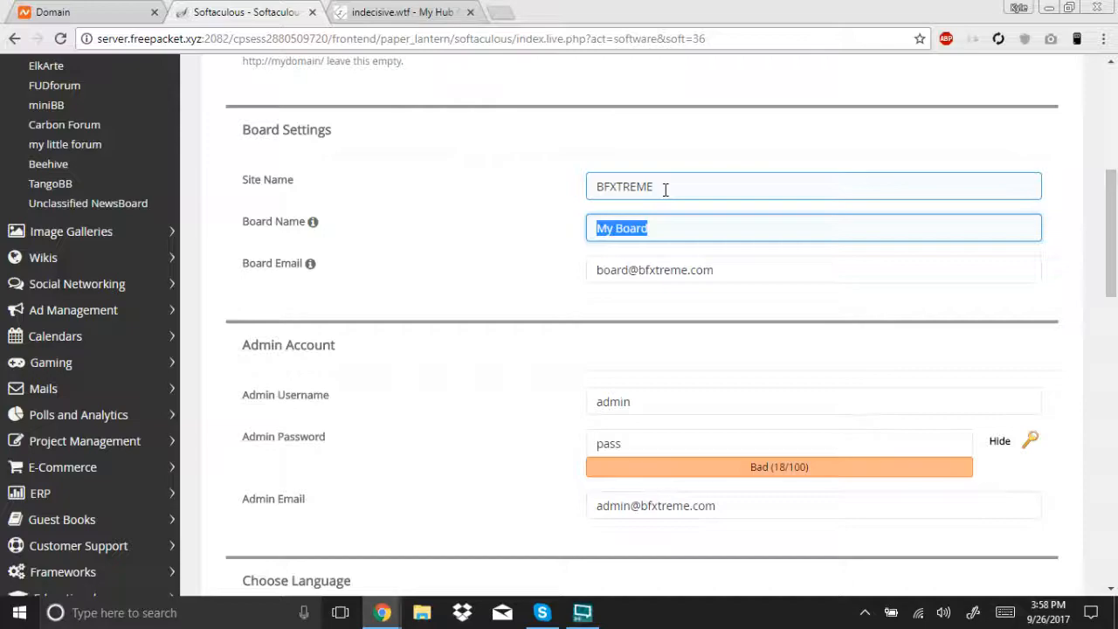
{"action": "type", "text": "BFXtR"}
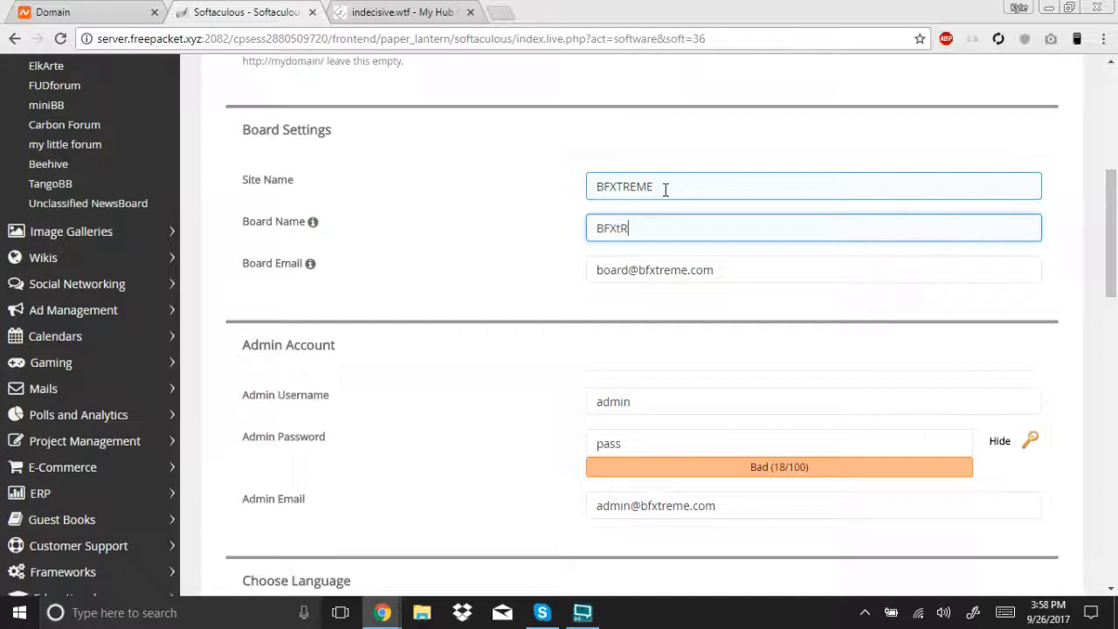
{"action": "key", "text": "backspace"}
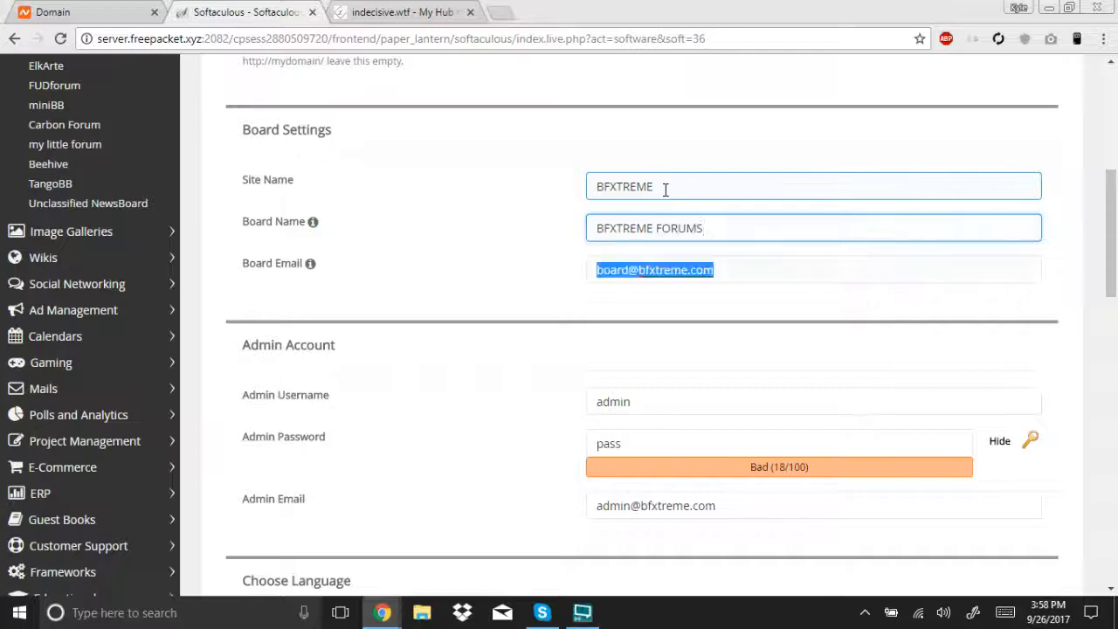
{"action": "scroll", "scroll_direction": "down", "scroll_amount": 3}
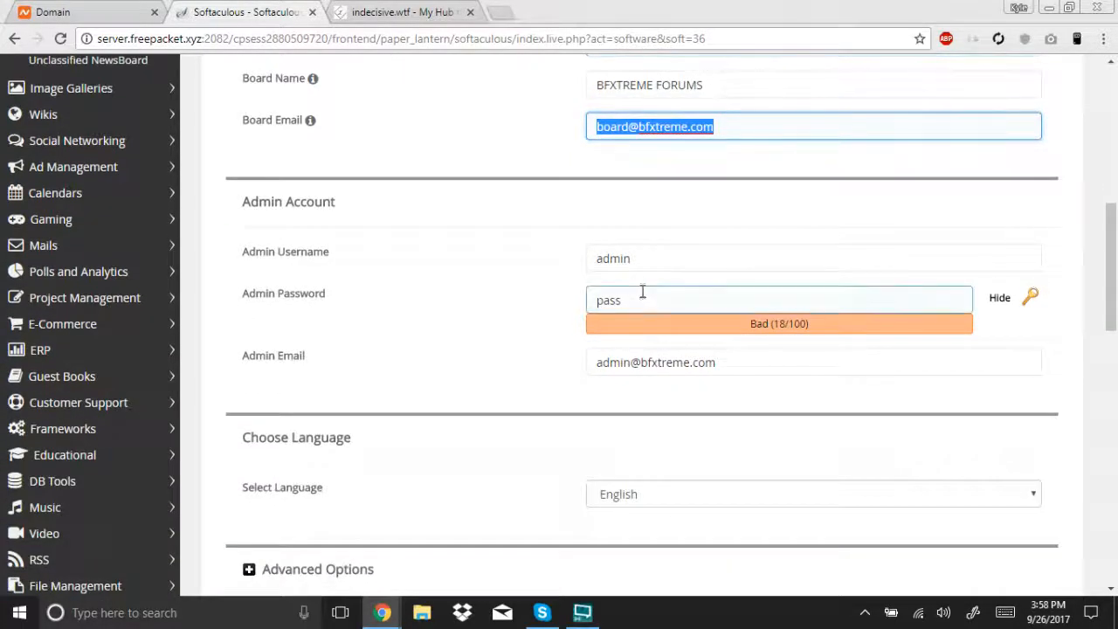
{"action": "scroll", "scroll_direction": "down", "scroll_amount": 3}
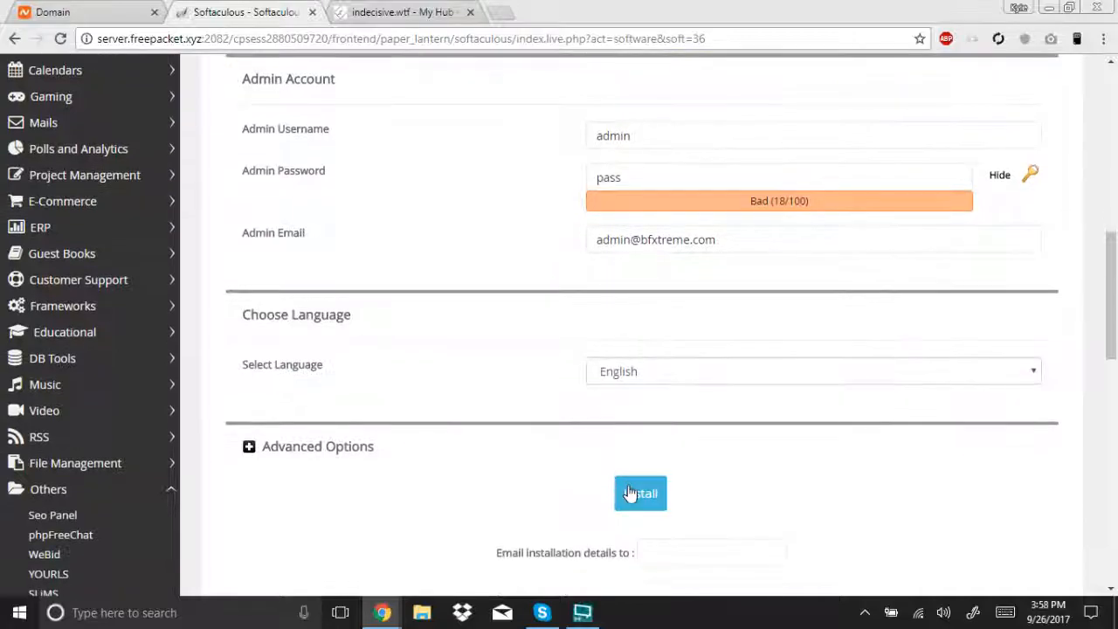
- Install MyBB with the entered settings and visit the new forum at bfxtreme.com
{"action": "left_click", "coordinate": [640, 493]}
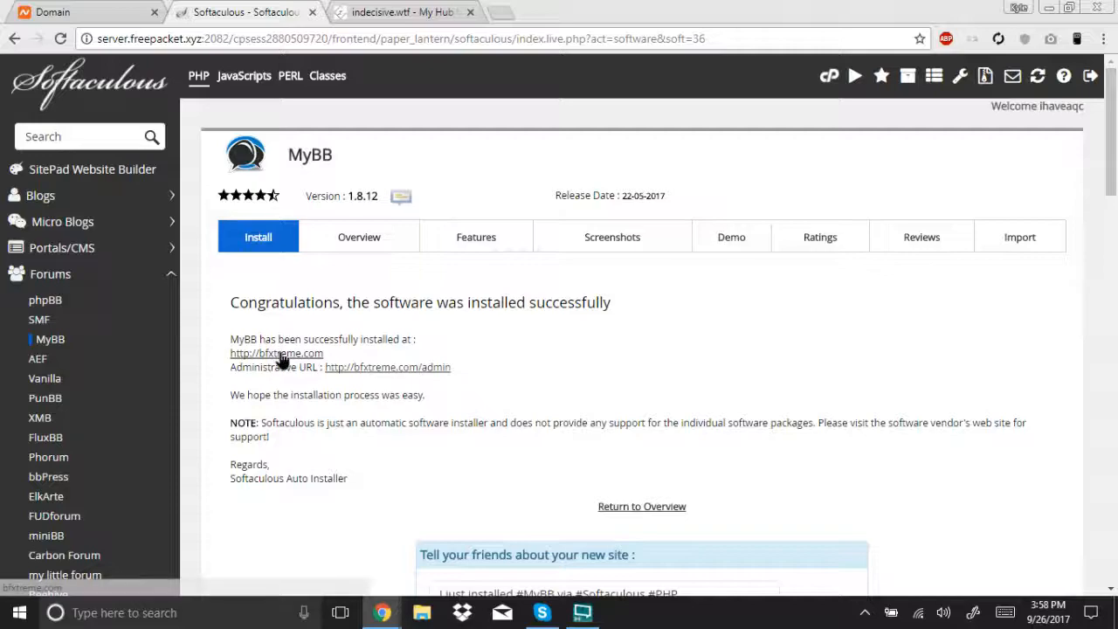
{"action": "left_click", "coordinate": [276, 353]}
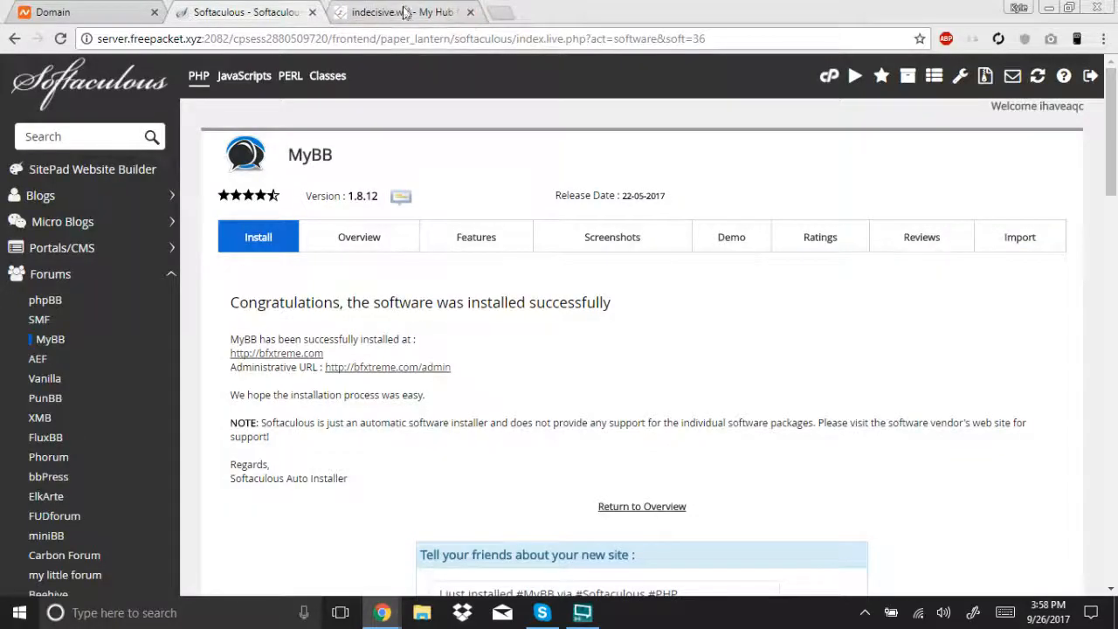
- On the indecisive.wtf tab, collapse the My Websites/Projects panel and return to the homepage top
{"action": "left_click", "coordinate": [402, 11]}
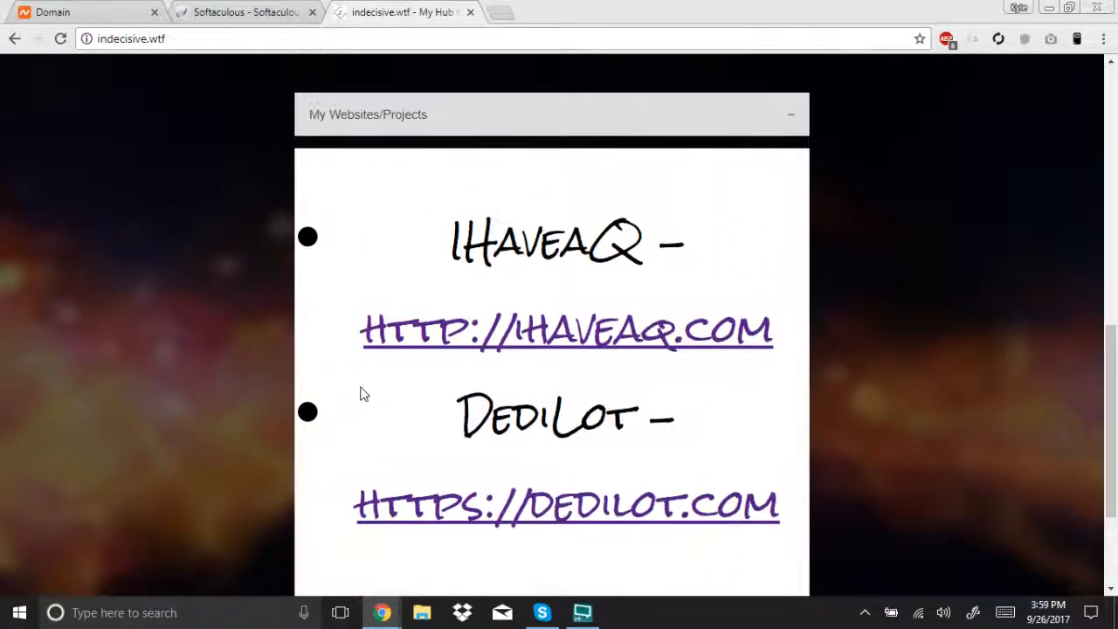
{"action": "left_click", "coordinate": [790, 114]}
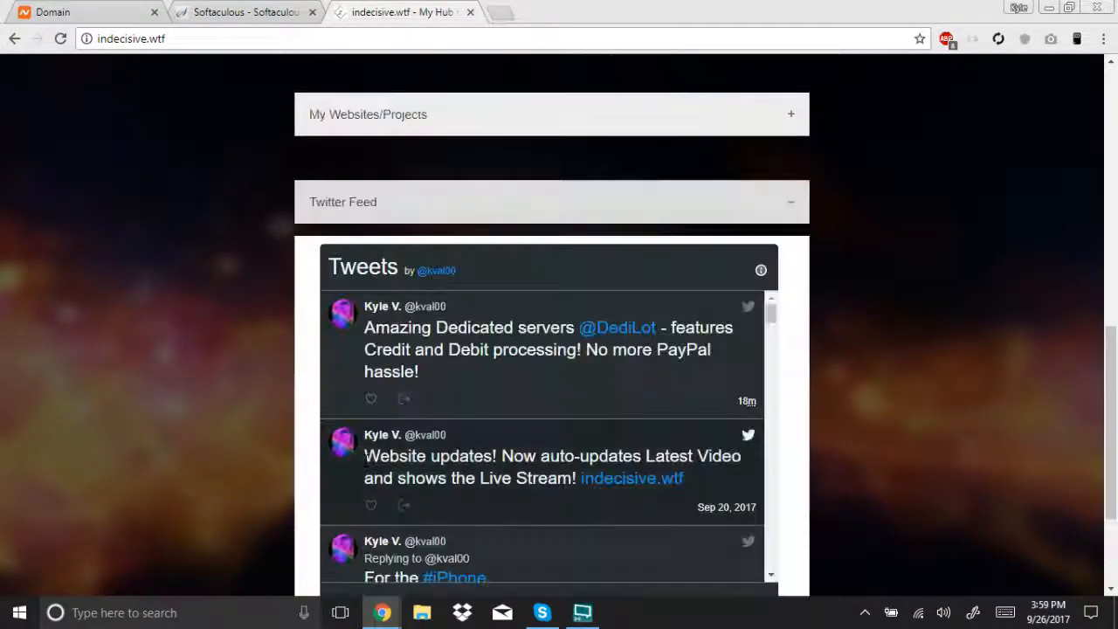
{"action": "scroll", "scroll_direction": "down", "scroll_amount": 3}
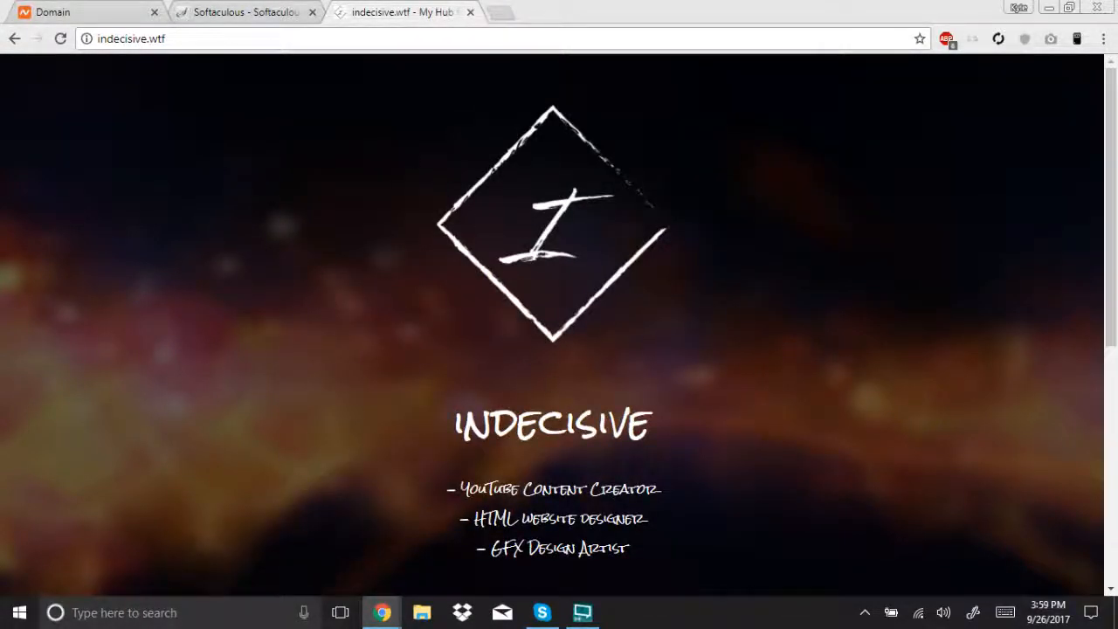
{"action": "left_click", "coordinate": [582, 612]}
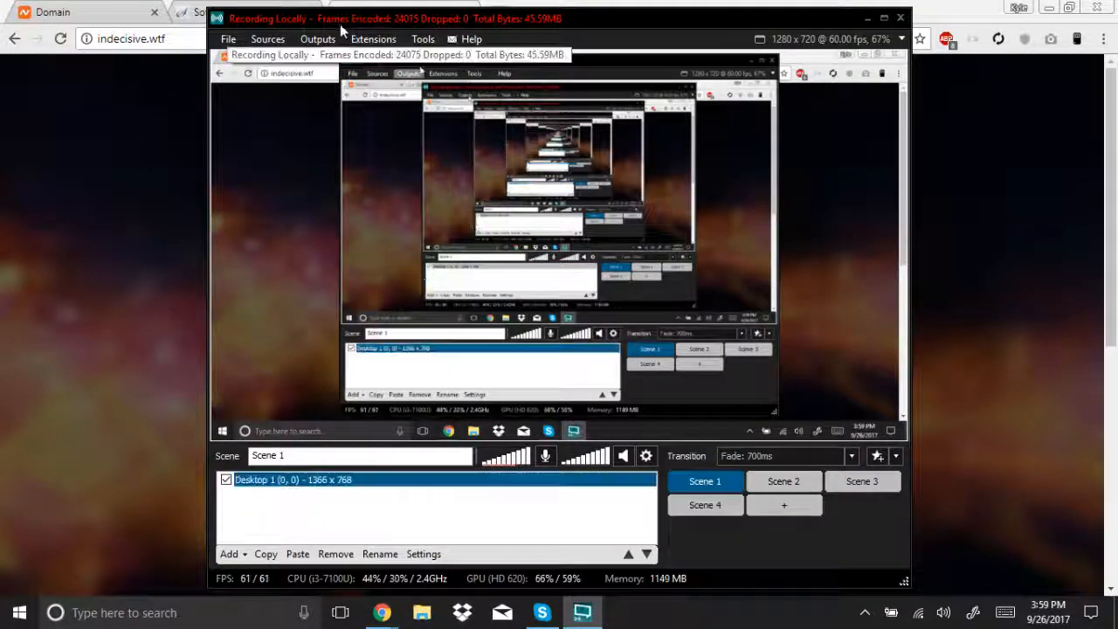